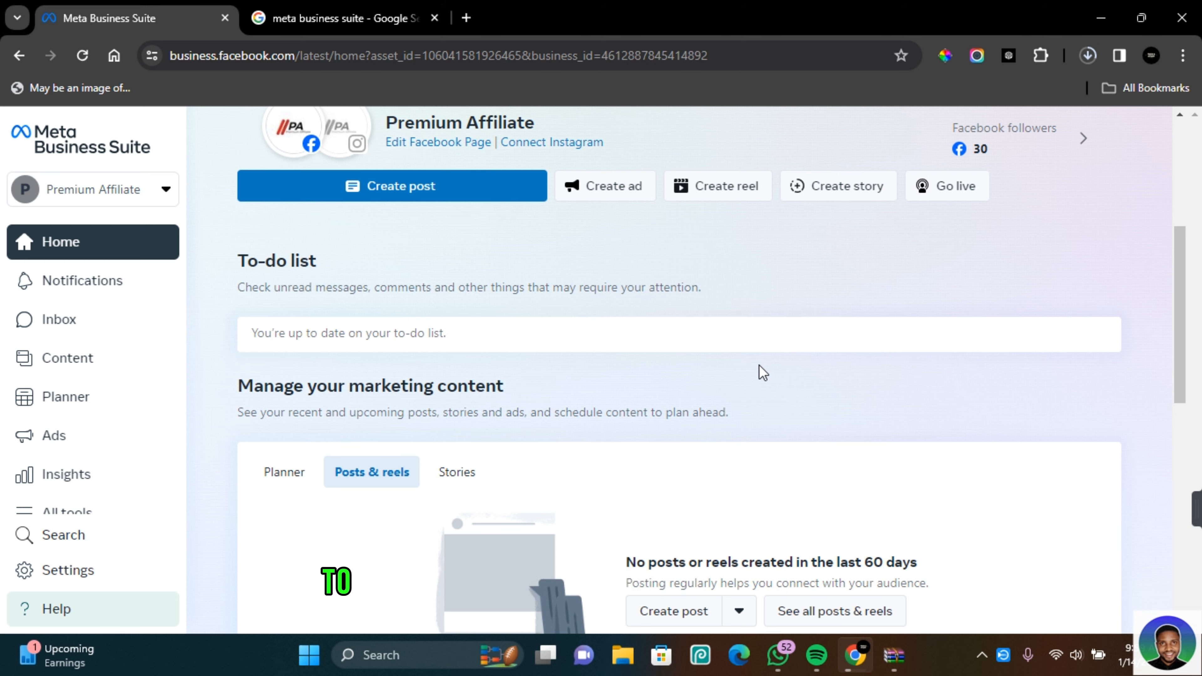
{"action": "mouse_move", "coordinate": [574, 315]}
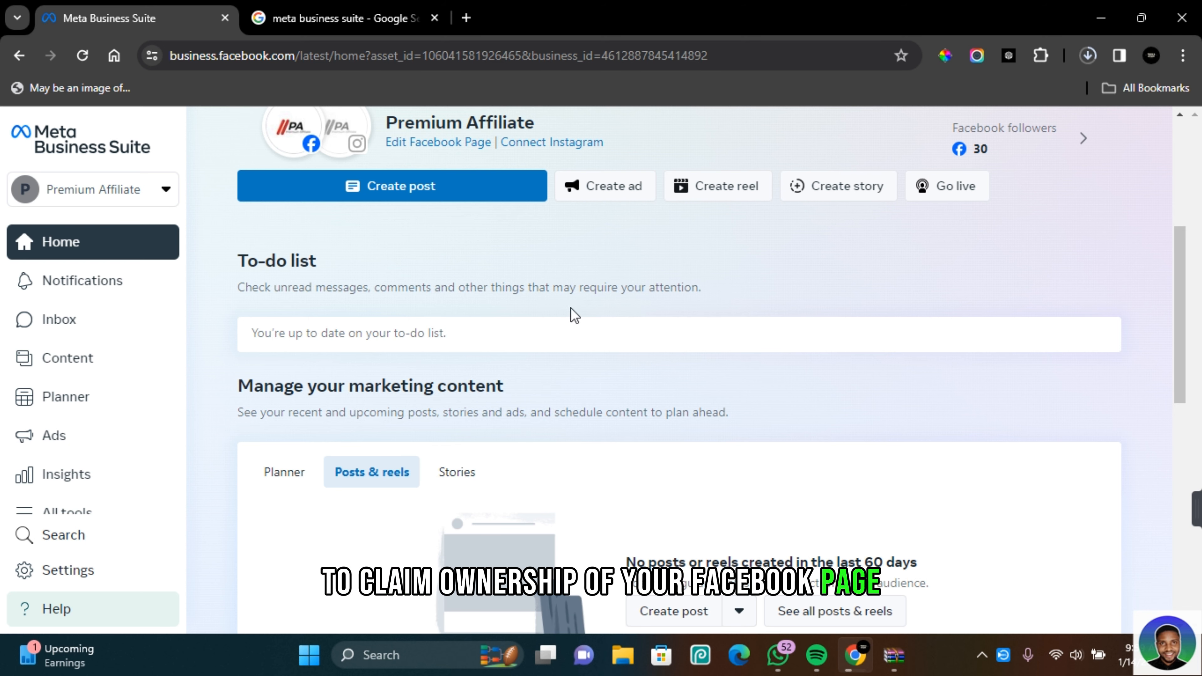
{"action": "mouse_move", "coordinate": [322, 195]}
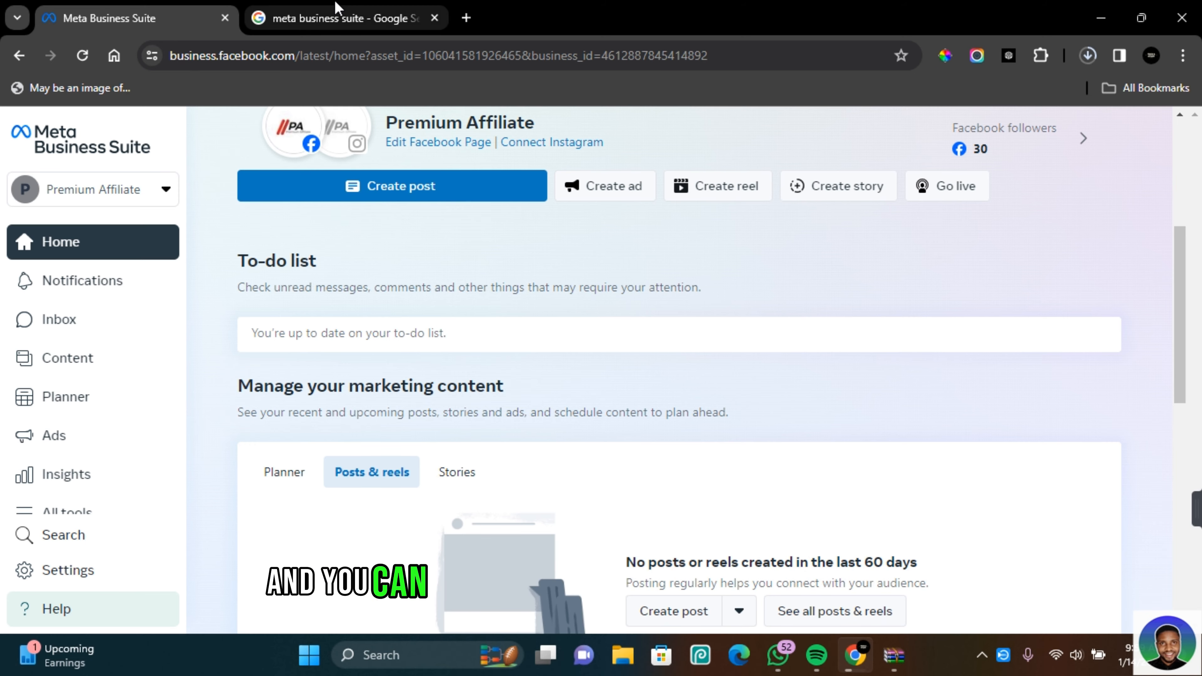
From the Google results, reach Meta's product page, check the logged-in profile, and start Meta Business Suite
{"action": "left_click", "coordinate": [345, 17]}
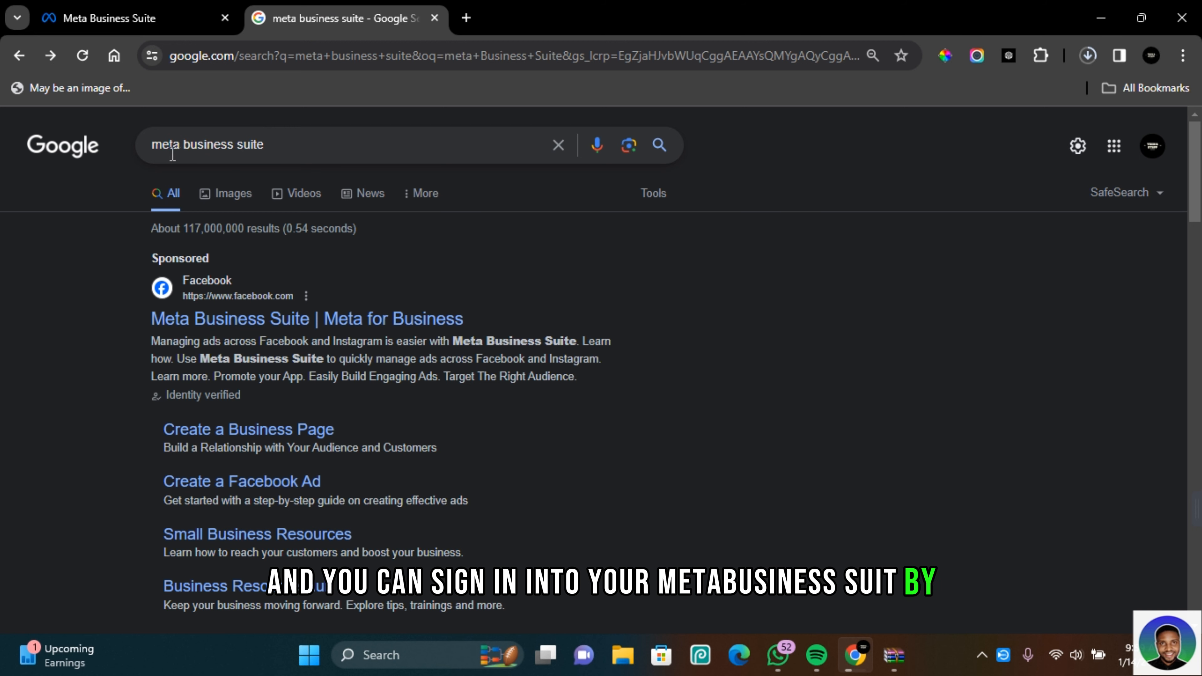
{"action": "mouse_move", "coordinate": [280, 163]}
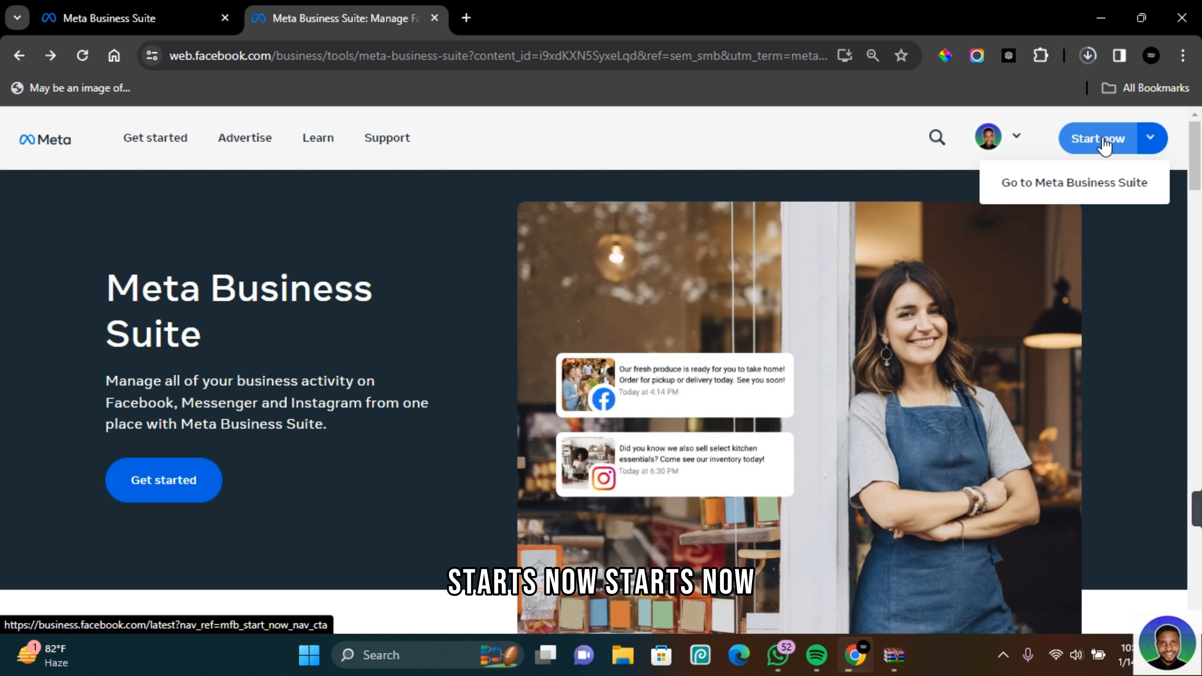
{"action": "mouse_move", "coordinate": [1046, 140]}
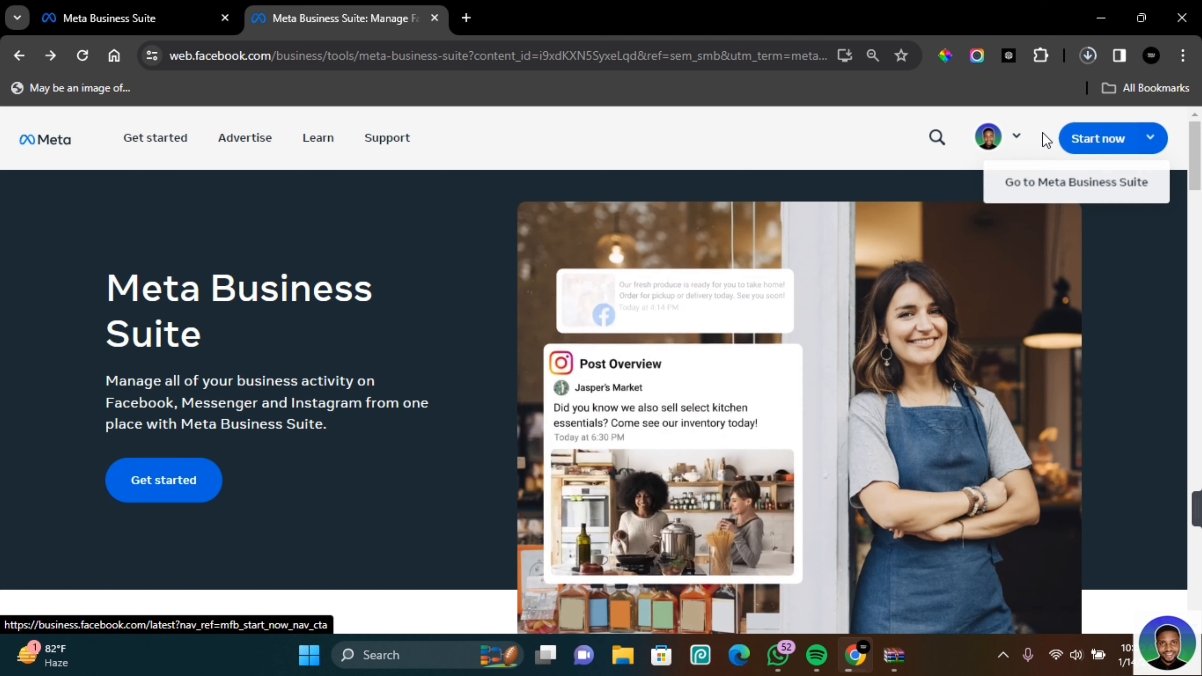
{"action": "left_click", "coordinate": [1018, 137]}
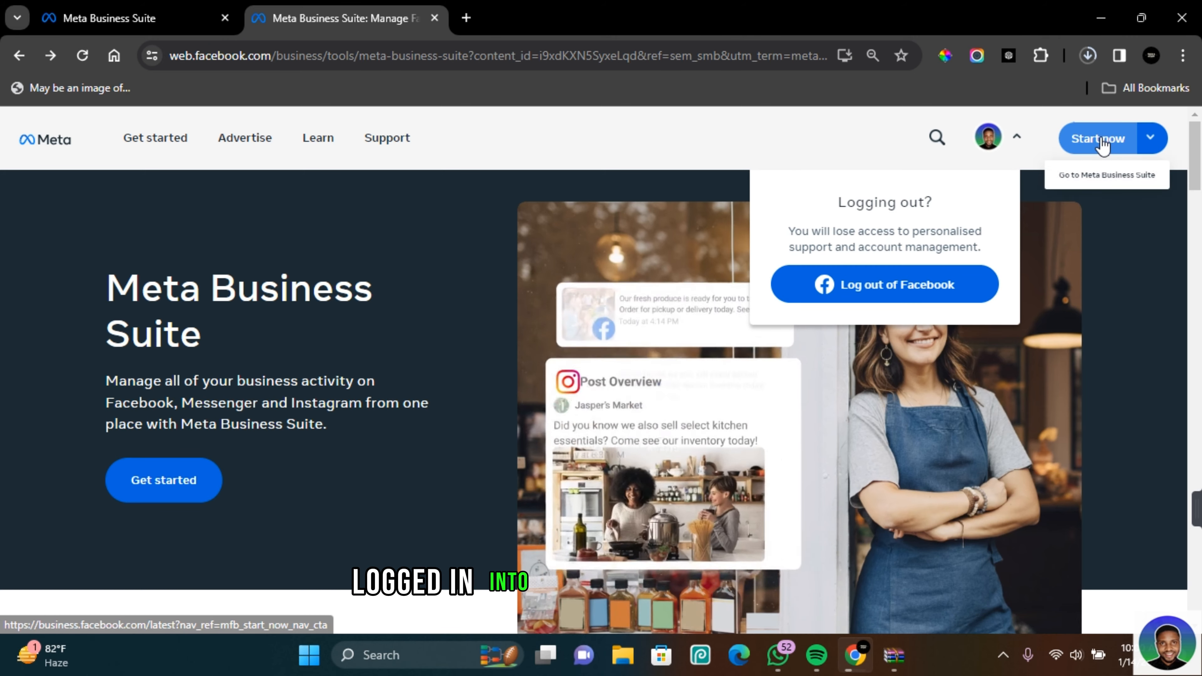
{"action": "left_click", "coordinate": [1097, 139]}
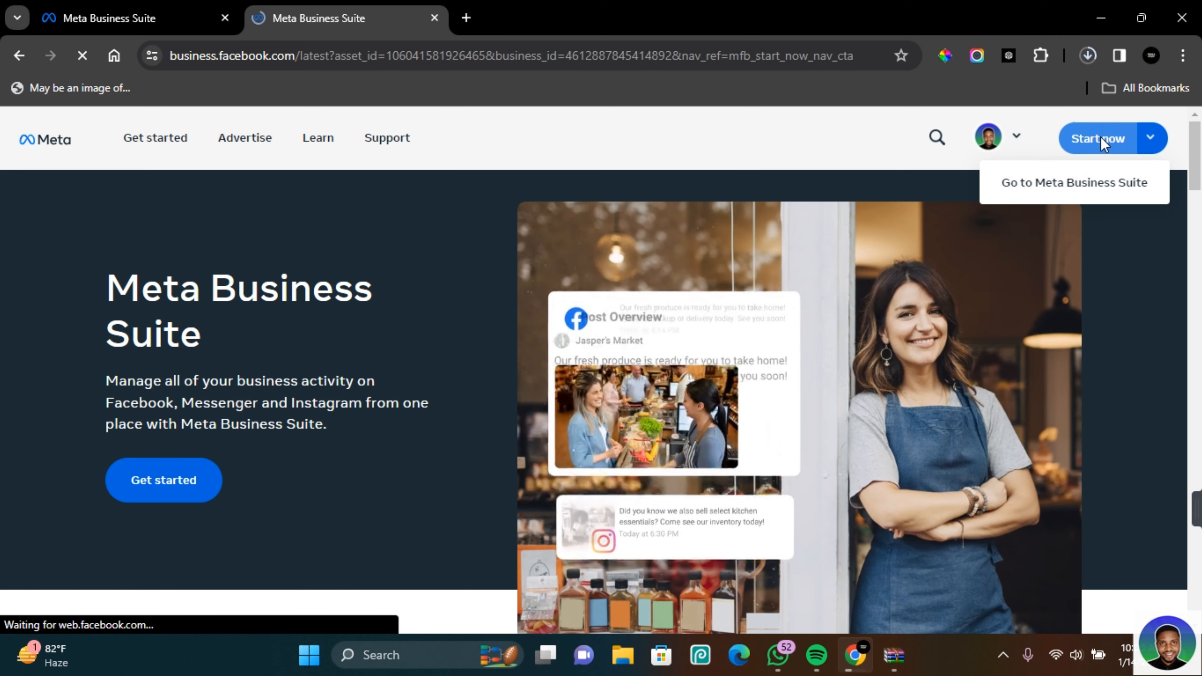
Review the business accounts list and choose the Premium Affiliate Facebook Page
{"action": "left_click", "coordinate": [1073, 182]}
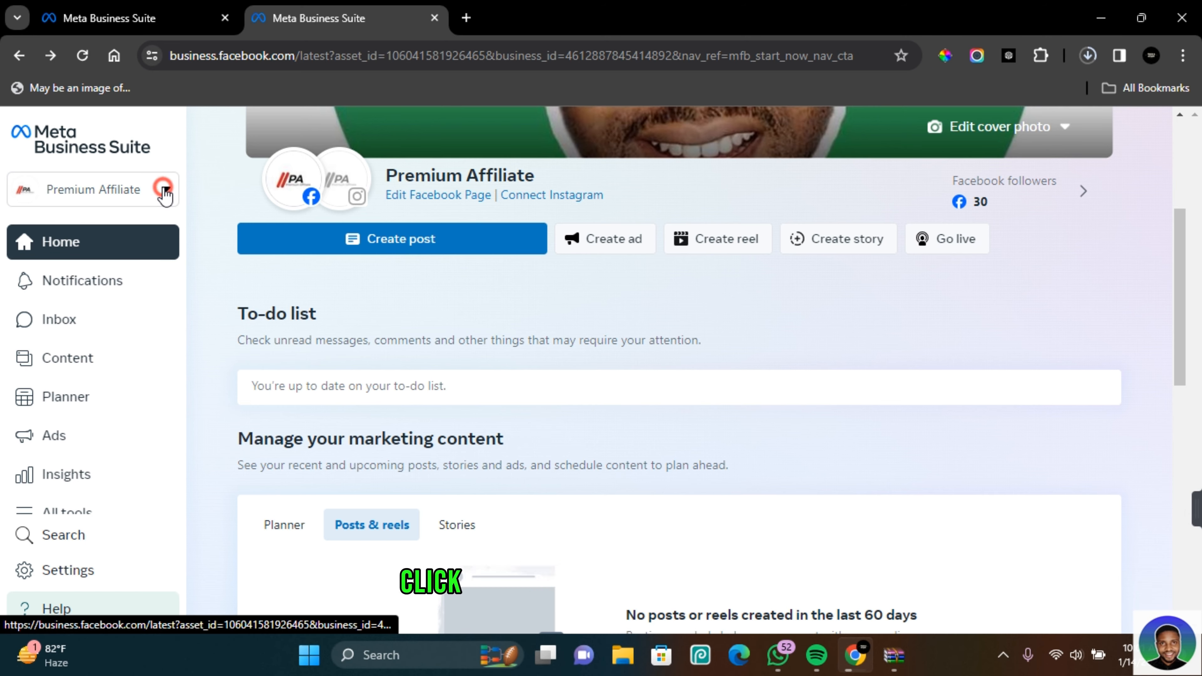
{"action": "left_click", "coordinate": [163, 189]}
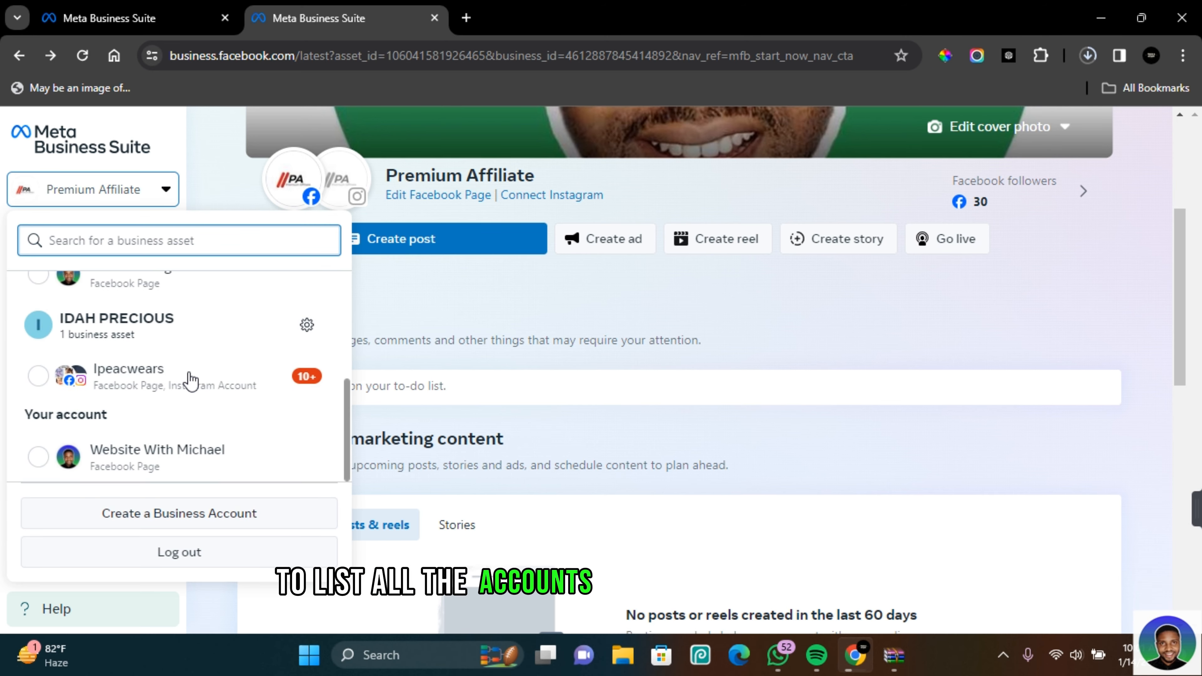
{"action": "scroll", "scroll_direction": "up", "scroll_amount": 3}
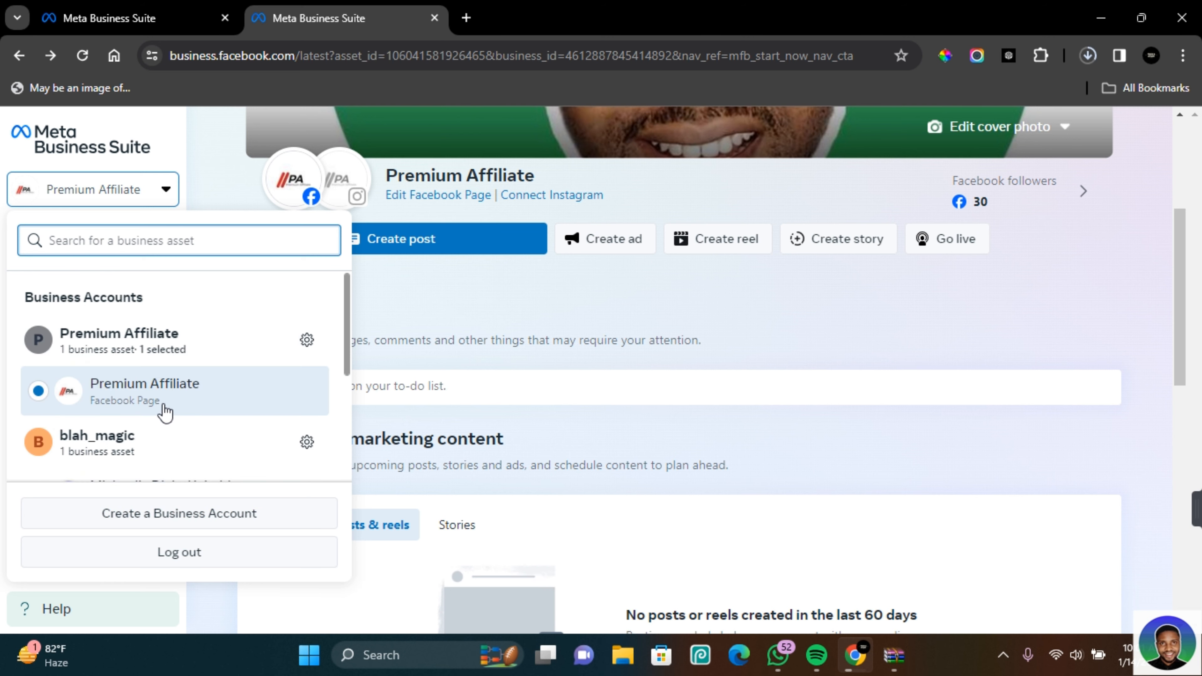
{"action": "mouse_move", "coordinate": [180, 396]}
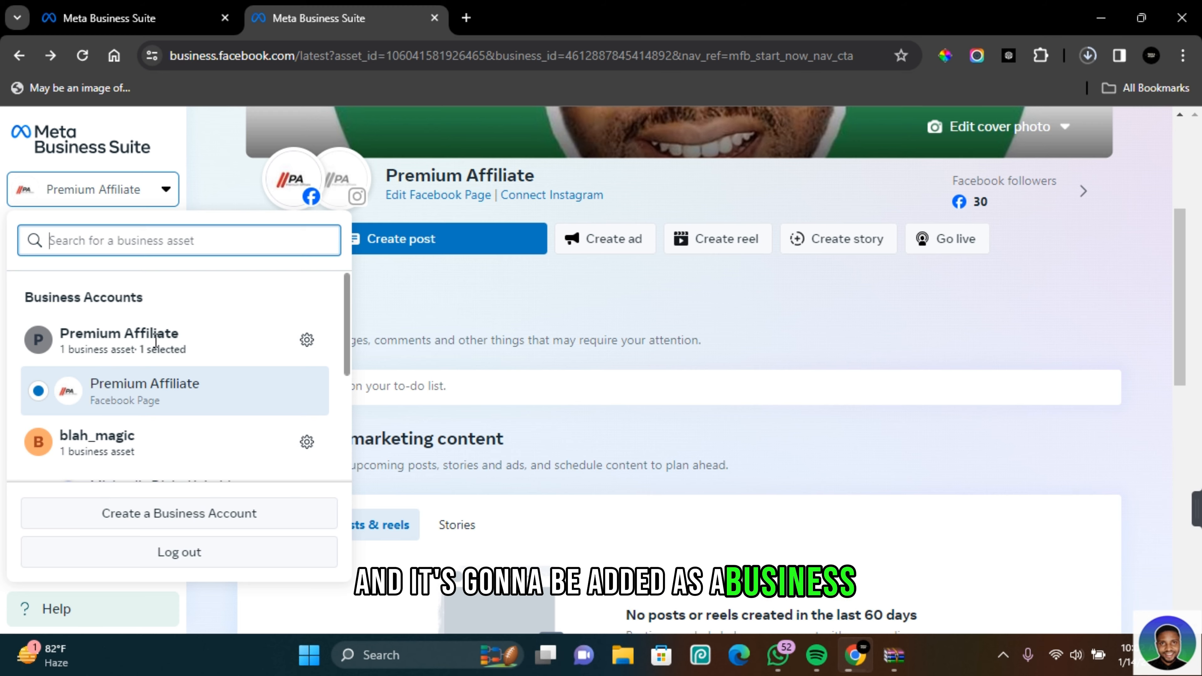
{"action": "mouse_move", "coordinate": [118, 400]}
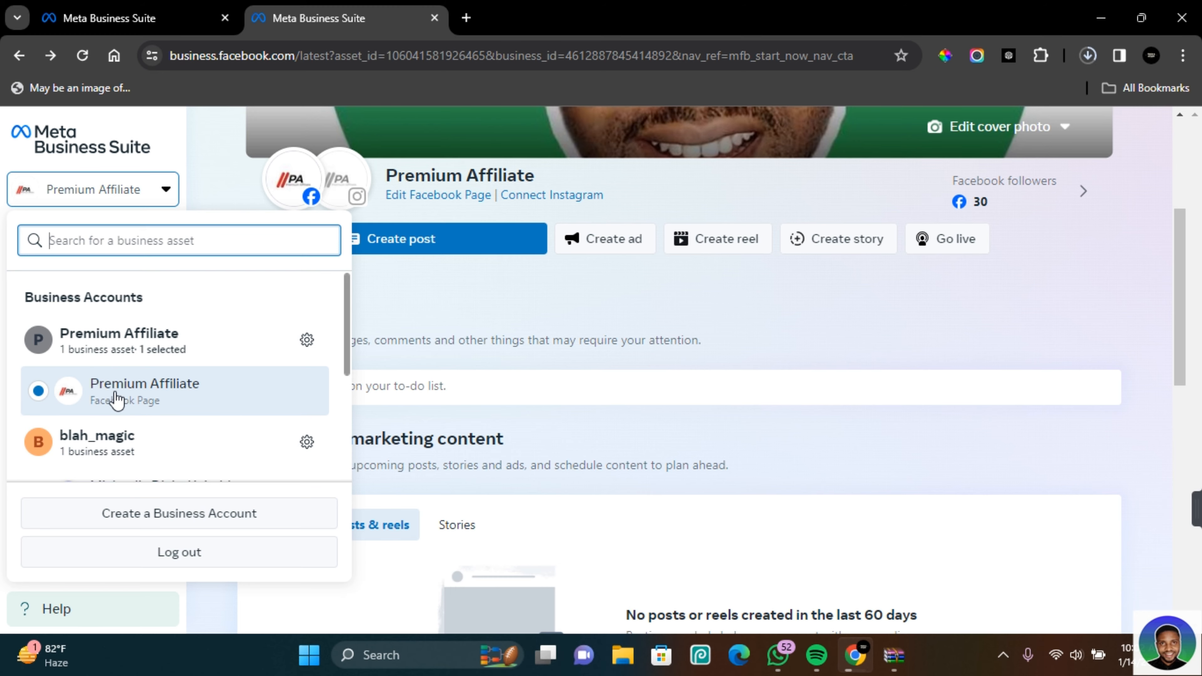
{"action": "left_click", "coordinate": [144, 391]}
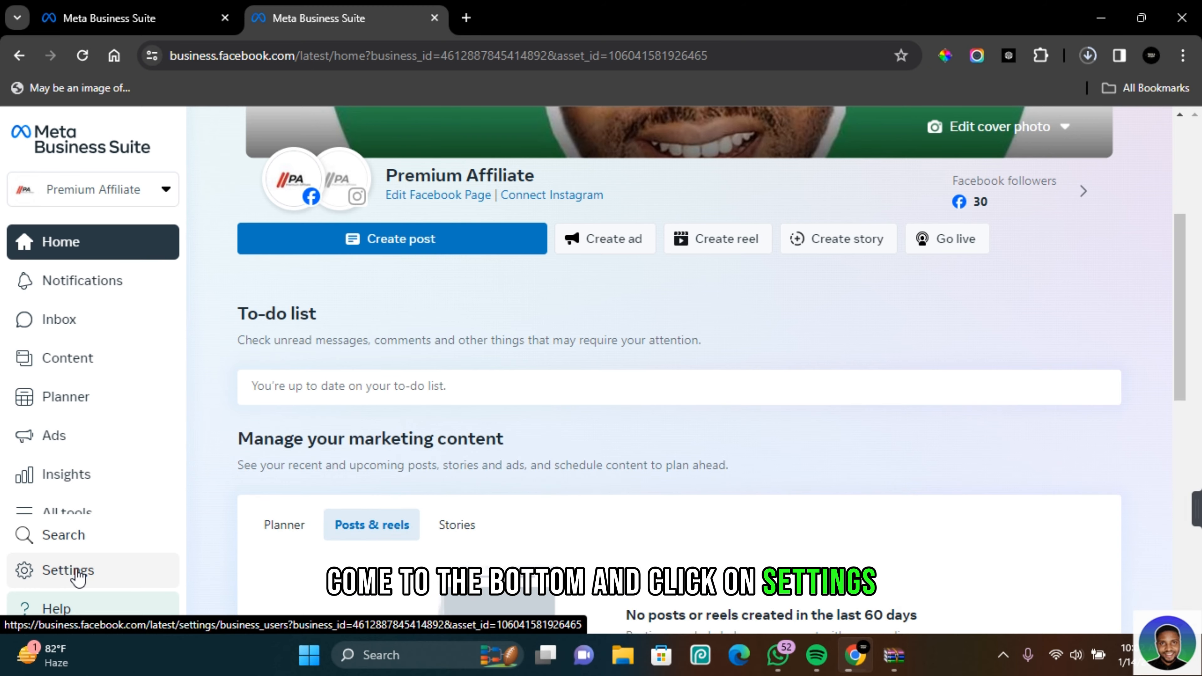
Show the Business assets settings for the Premium Affiliate account
{"action": "left_click", "coordinate": [69, 571]}
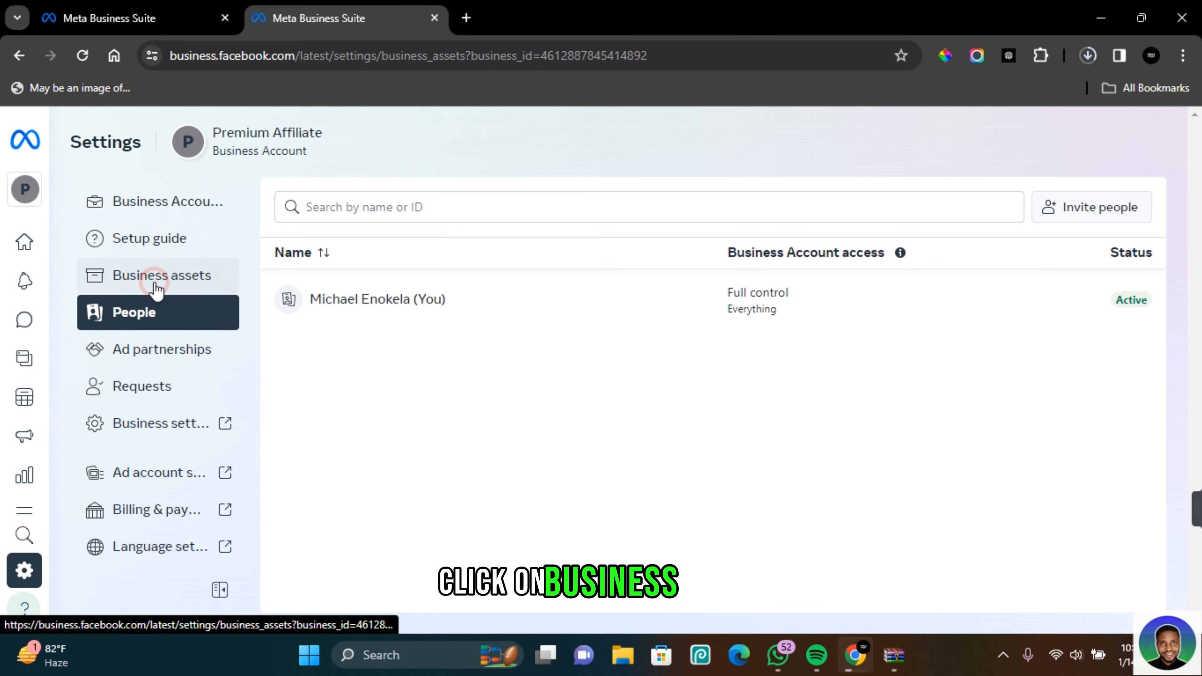
{"action": "left_click", "coordinate": [162, 275]}
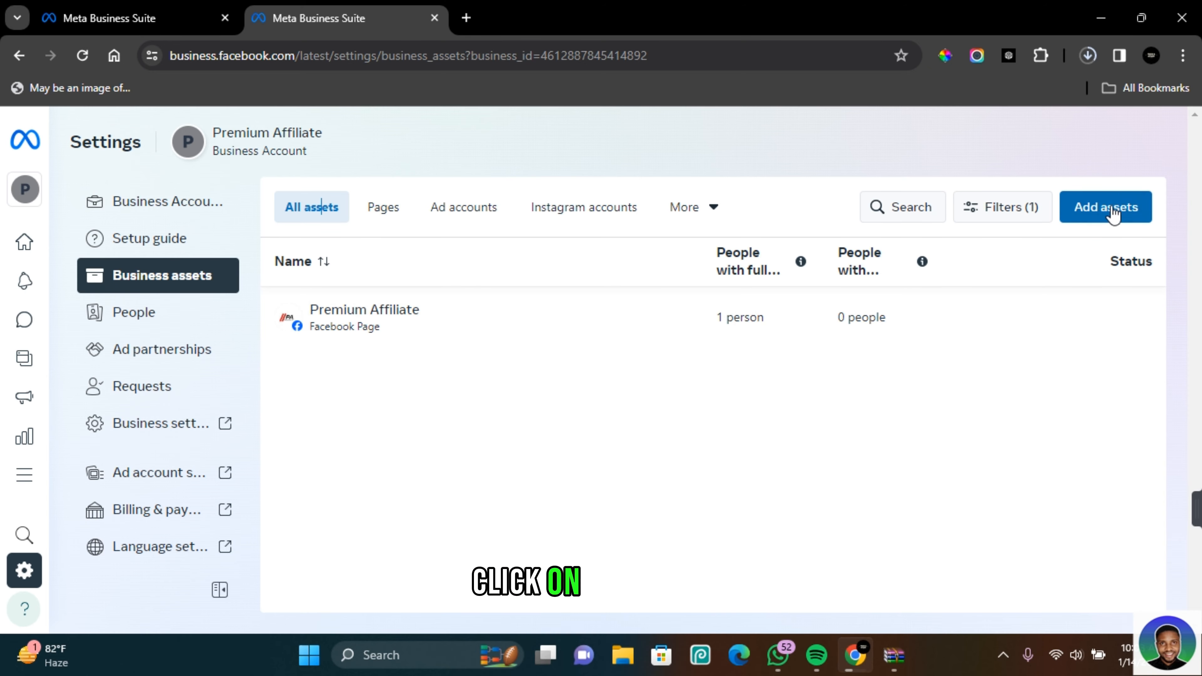
Start adding an asset and choose Facebook Page as the asset type
{"action": "left_click", "coordinate": [1106, 207]}
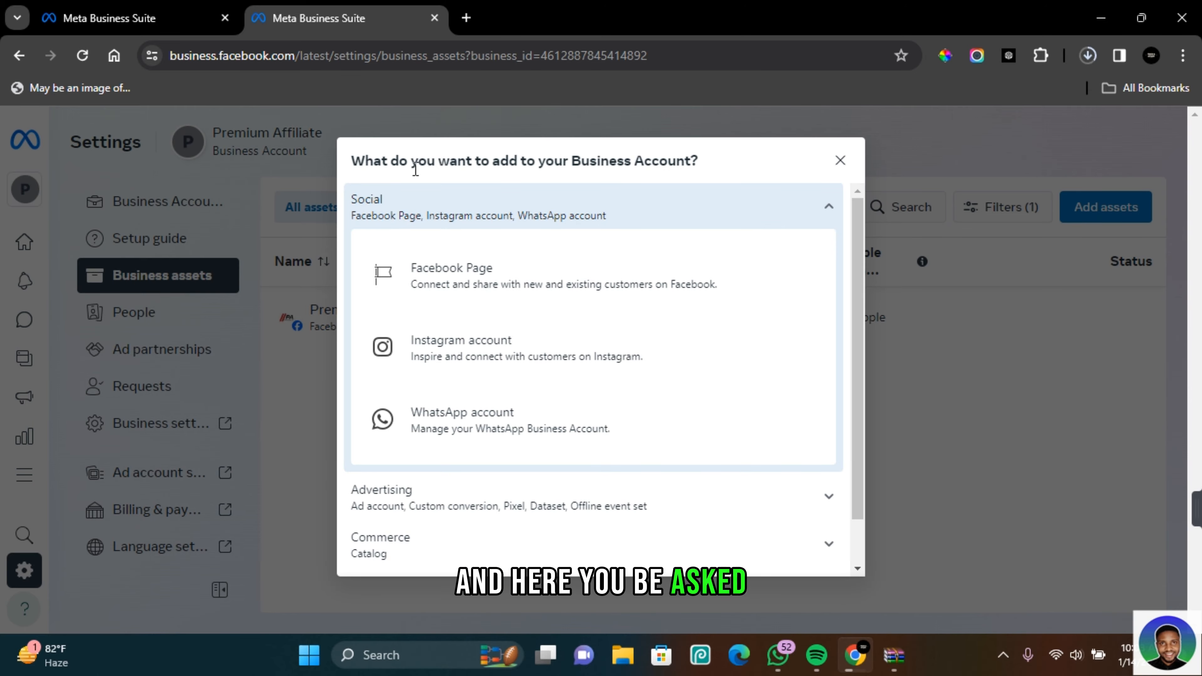
{"action": "mouse_move", "coordinate": [426, 284]}
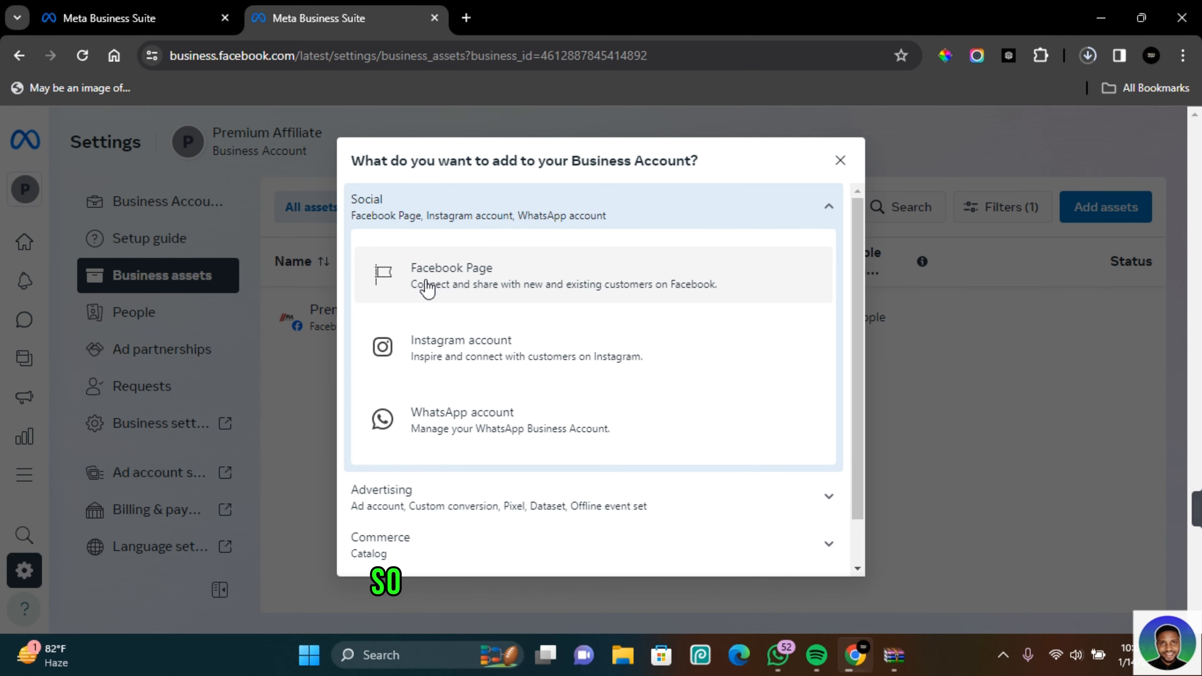
{"action": "mouse_move", "coordinate": [468, 372]}
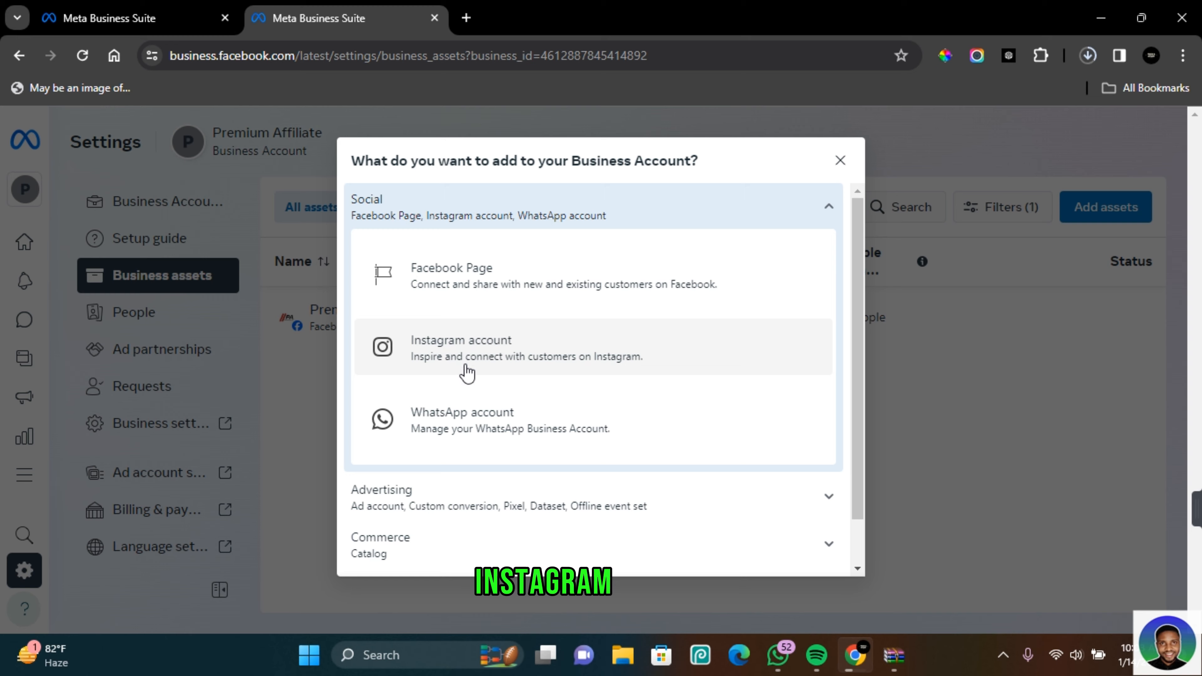
{"action": "mouse_move", "coordinate": [474, 355]}
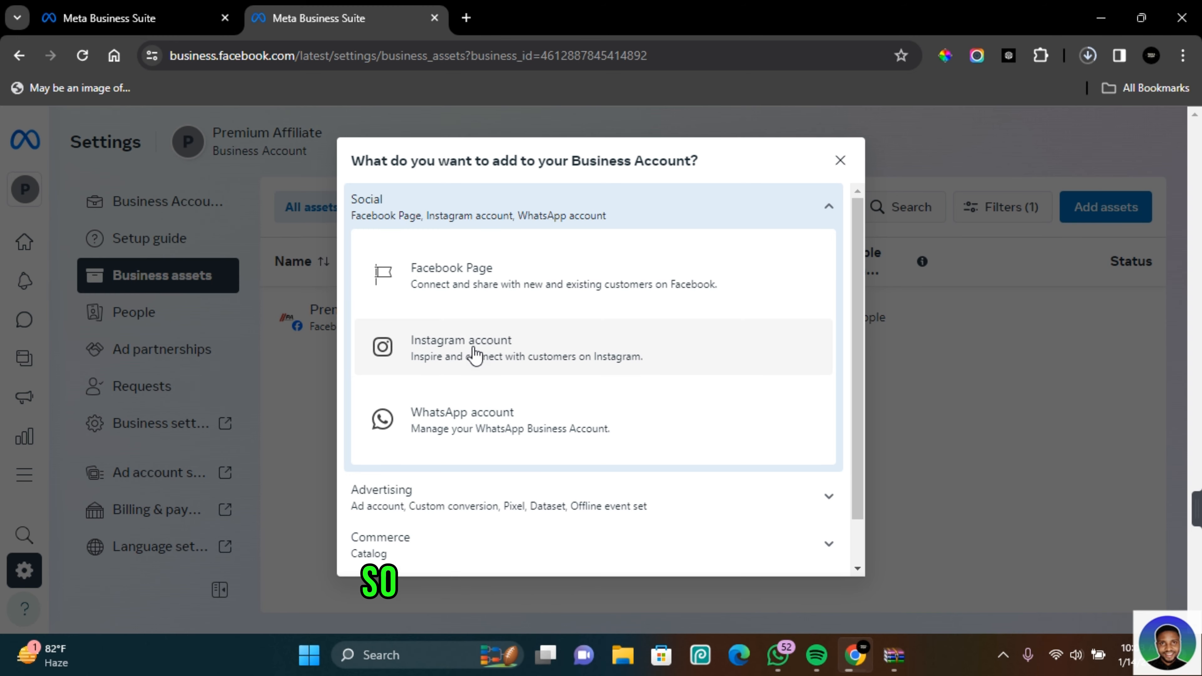
{"action": "left_click", "coordinate": [451, 276]}
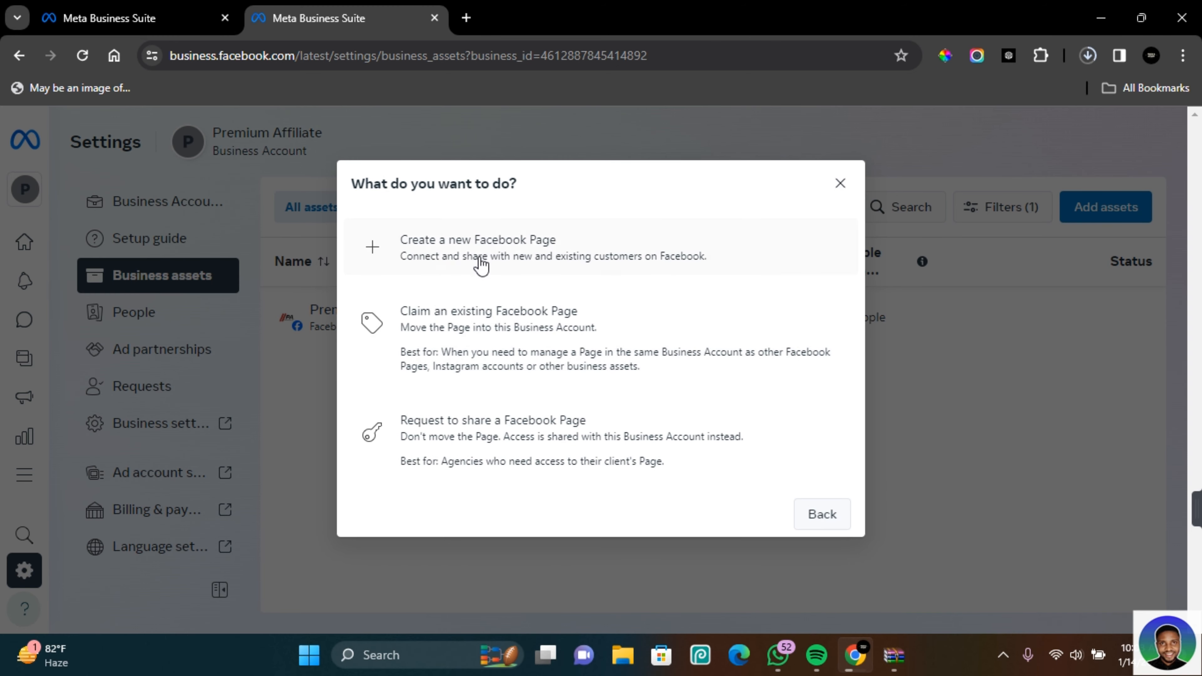
{"action": "mouse_move", "coordinate": [537, 248]}
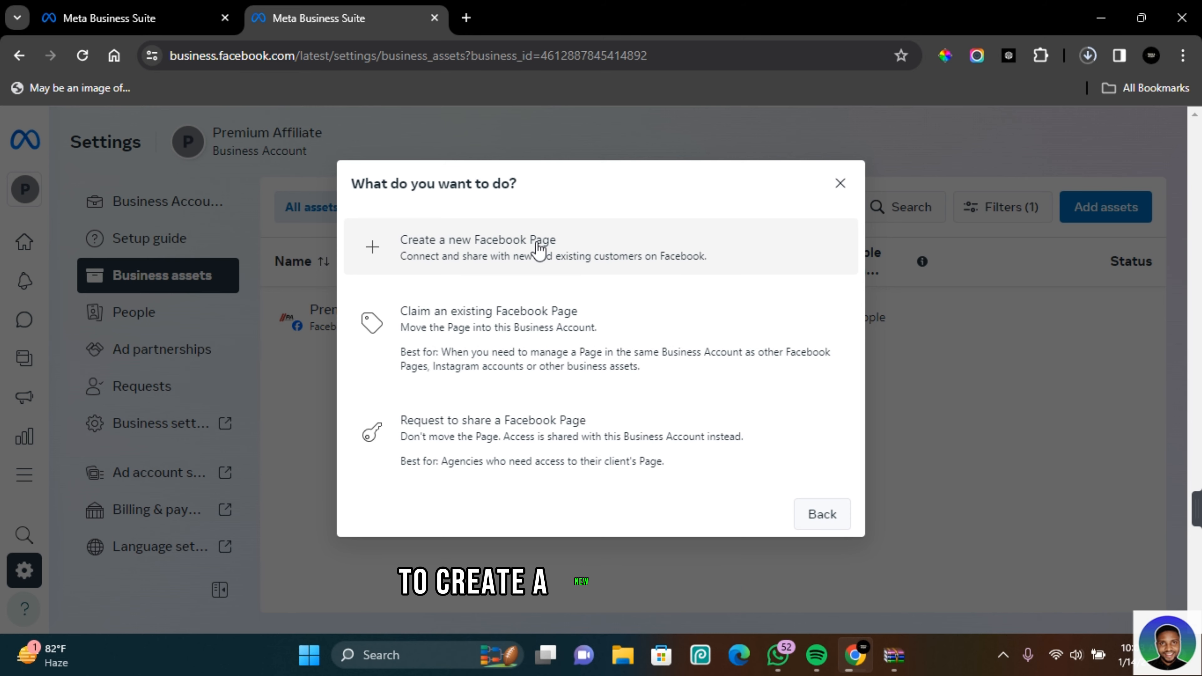
{"action": "mouse_move", "coordinate": [491, 327]}
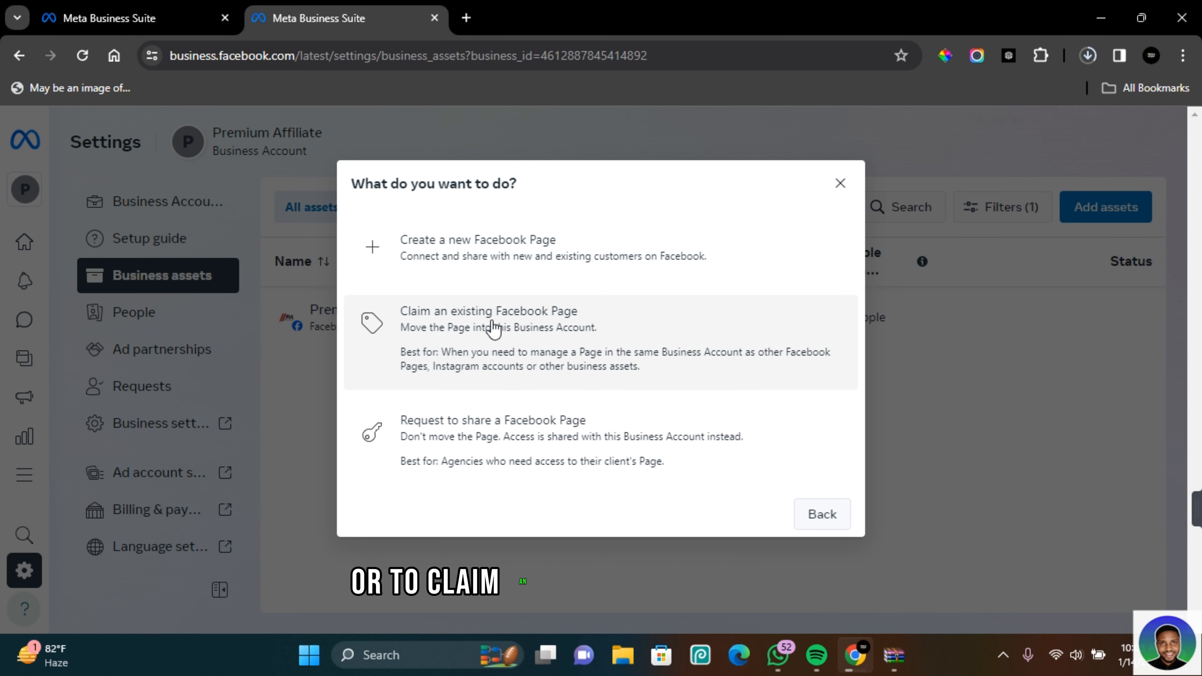
{"action": "mouse_move", "coordinate": [481, 437]}
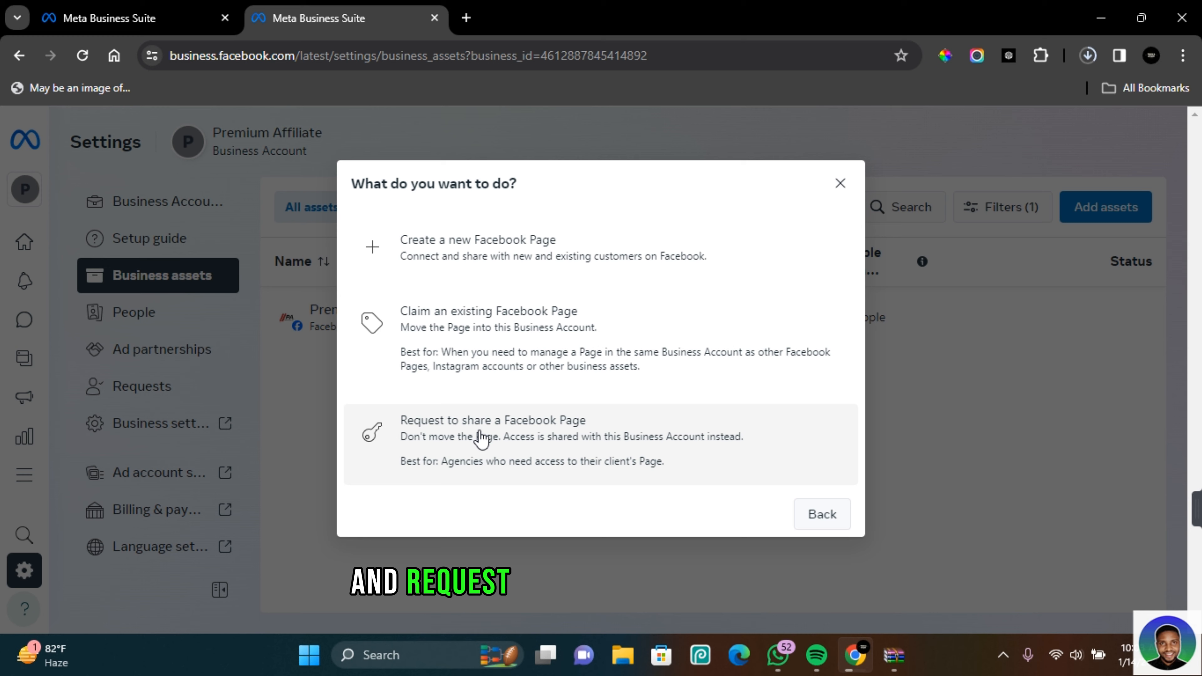
{"action": "mouse_move", "coordinate": [585, 428]}
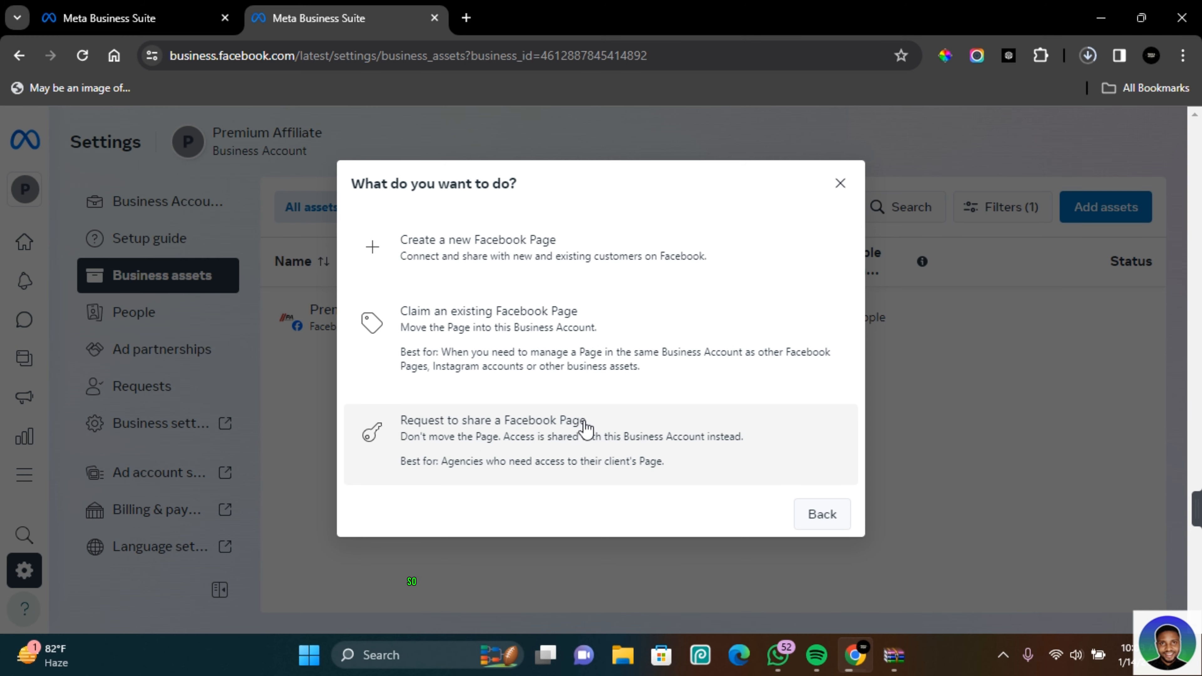
{"action": "mouse_move", "coordinate": [530, 447]}
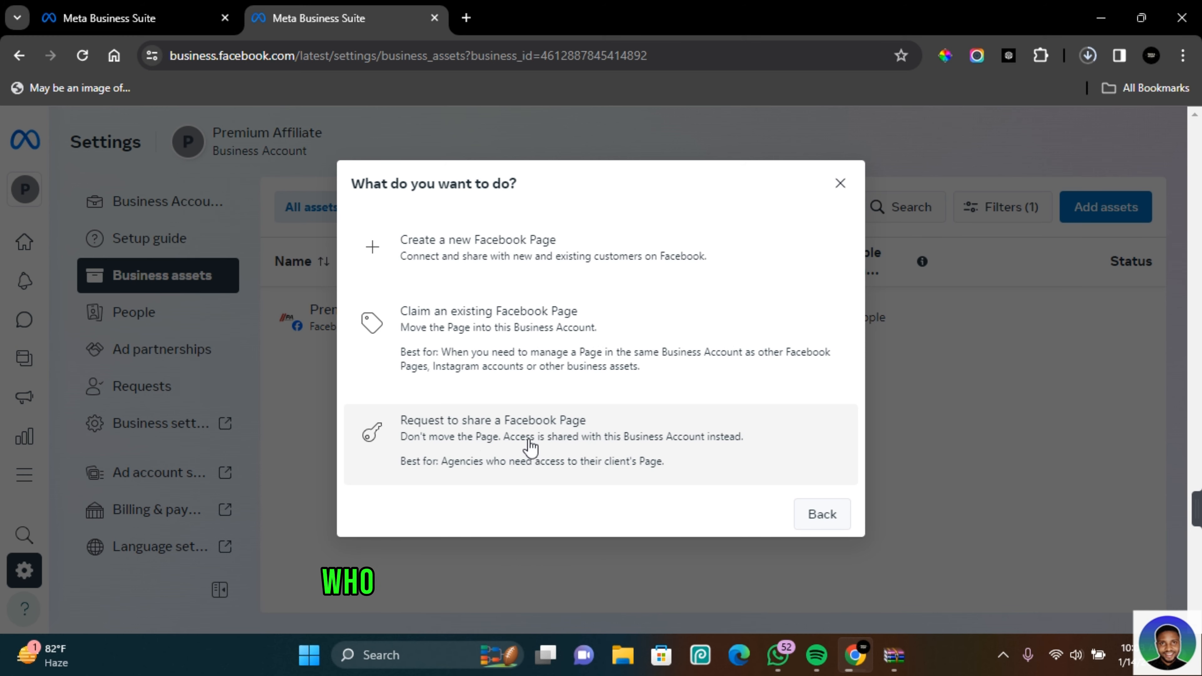
{"action": "mouse_move", "coordinate": [491, 449]}
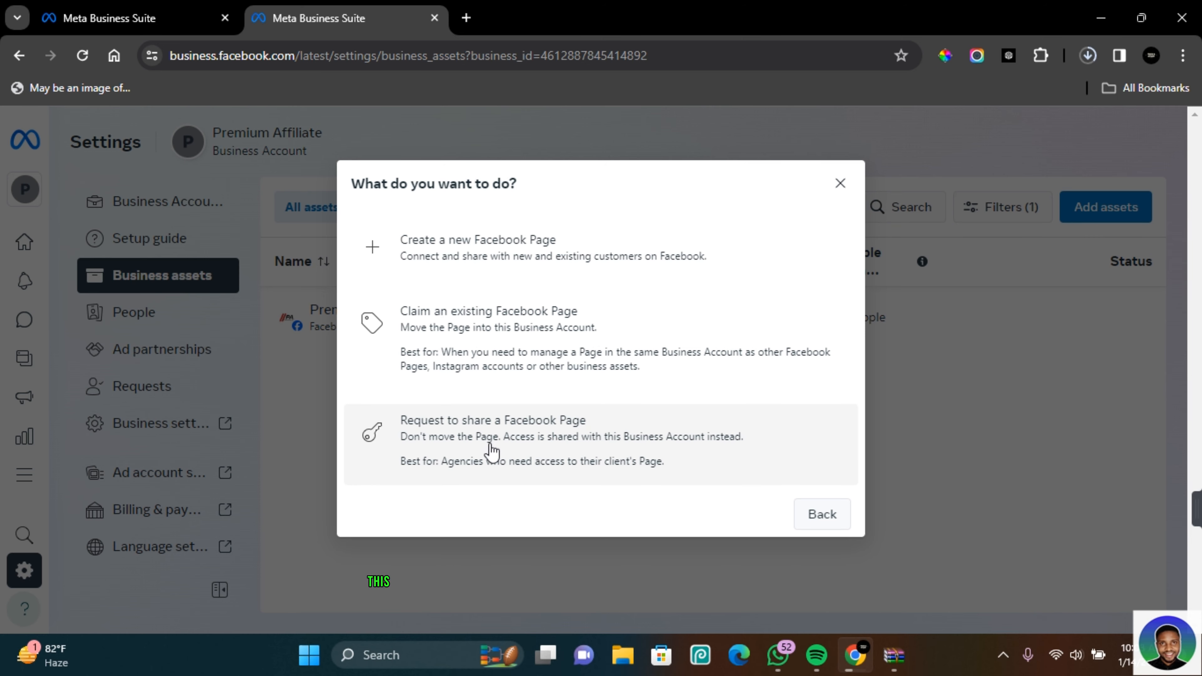
{"action": "mouse_move", "coordinate": [520, 381]}
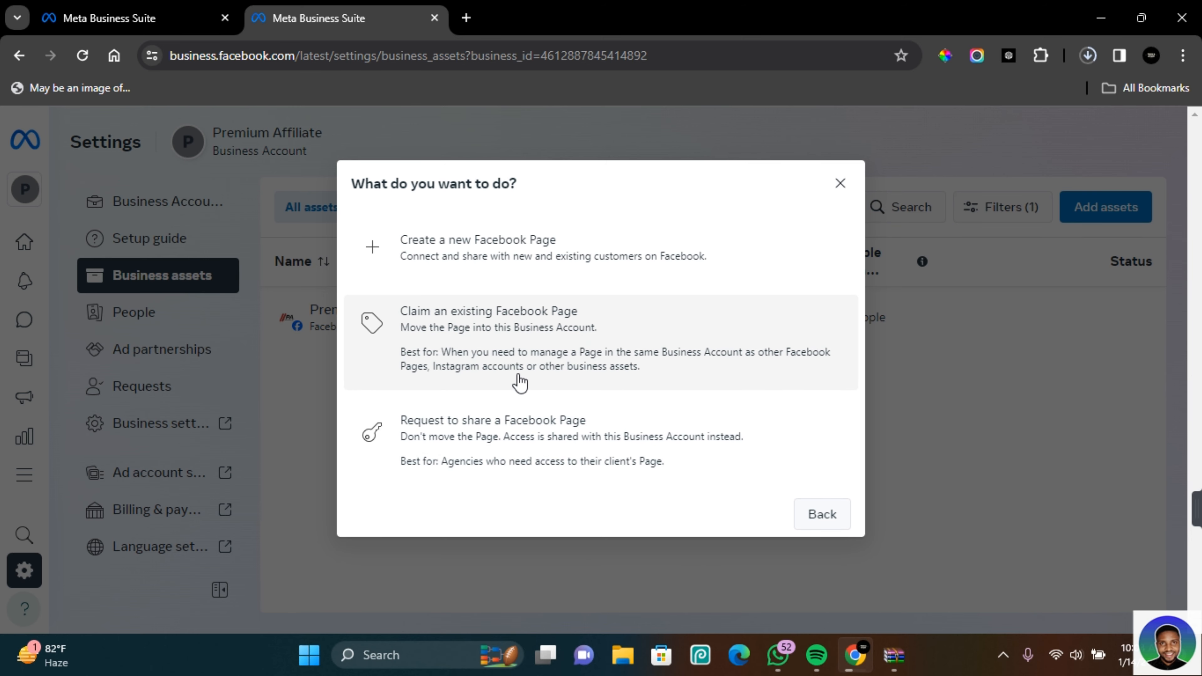
{"action": "mouse_move", "coordinate": [454, 339]}
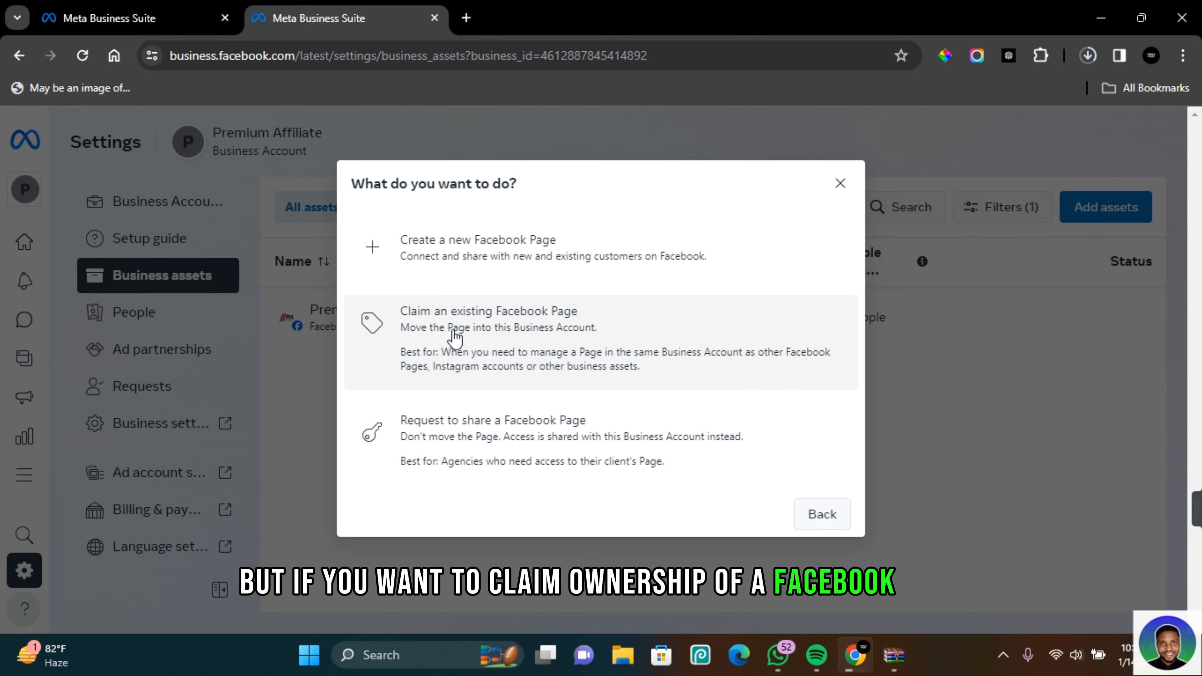
{"action": "mouse_move", "coordinate": [560, 325]}
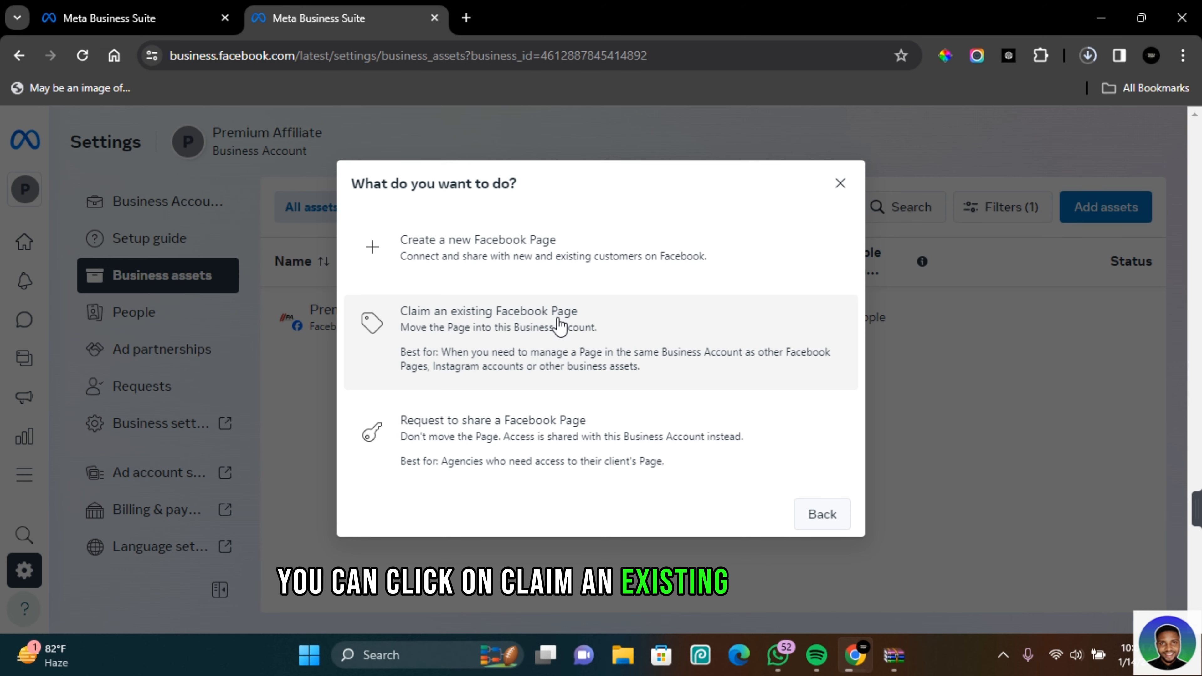
Claim an existing page, select Website With Michael by its URL, and continue to confirmation
{"action": "left_click", "coordinate": [488, 318]}
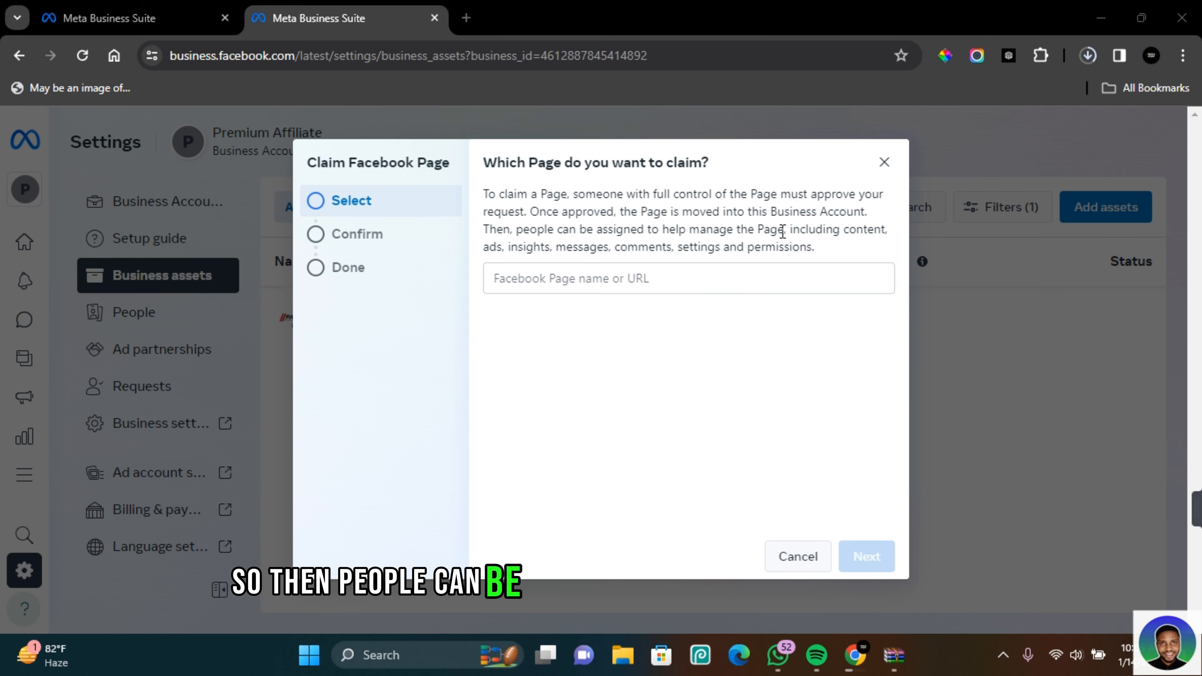
{"action": "mouse_move", "coordinate": [522, 270]}
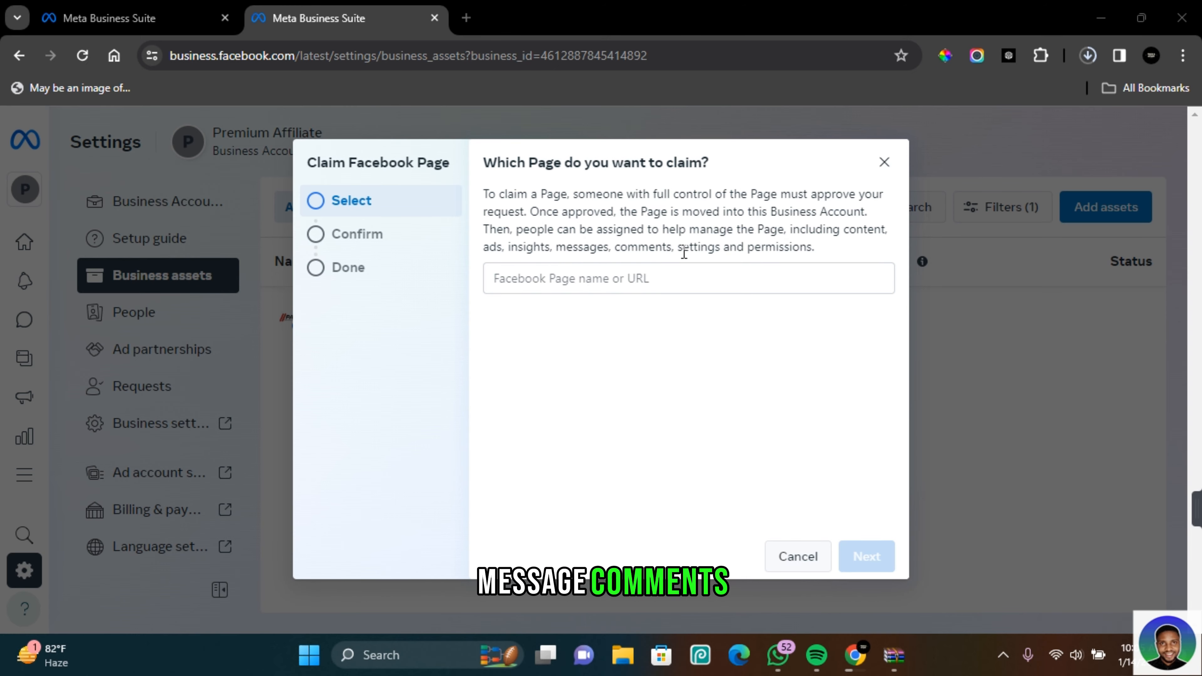
{"action": "mouse_move", "coordinate": [549, 295]}
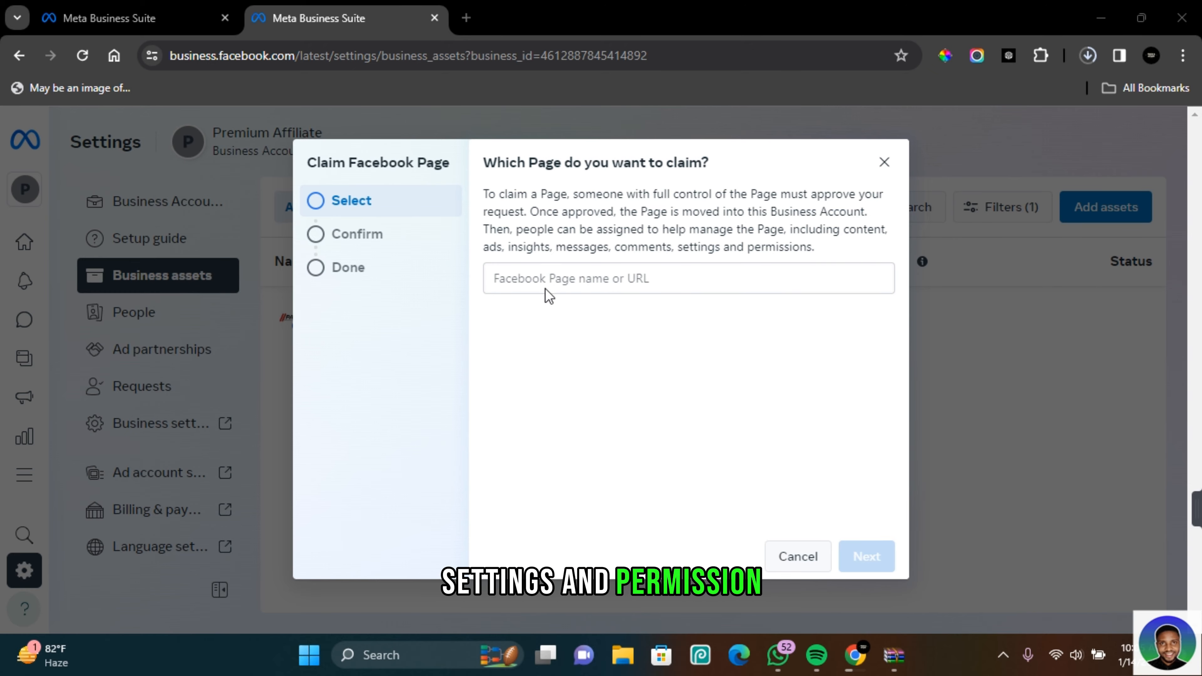
{"action": "left_click", "coordinate": [553, 18]}
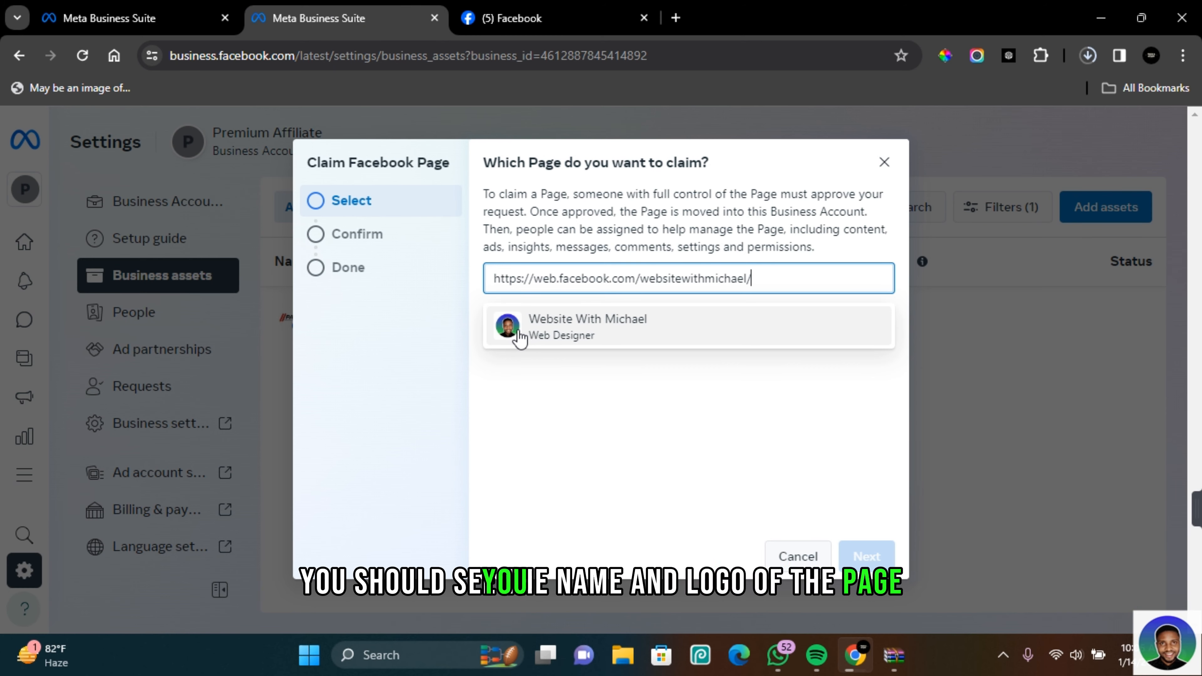
{"action": "left_click", "coordinate": [587, 326]}
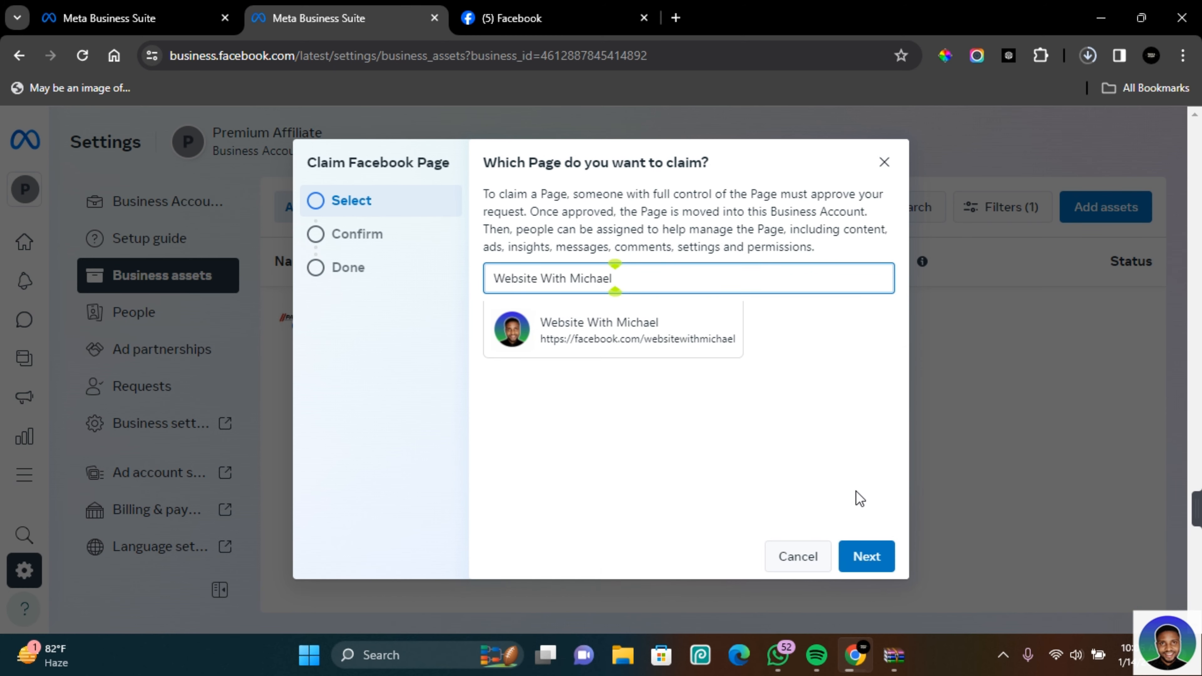
{"action": "left_click", "coordinate": [865, 557]}
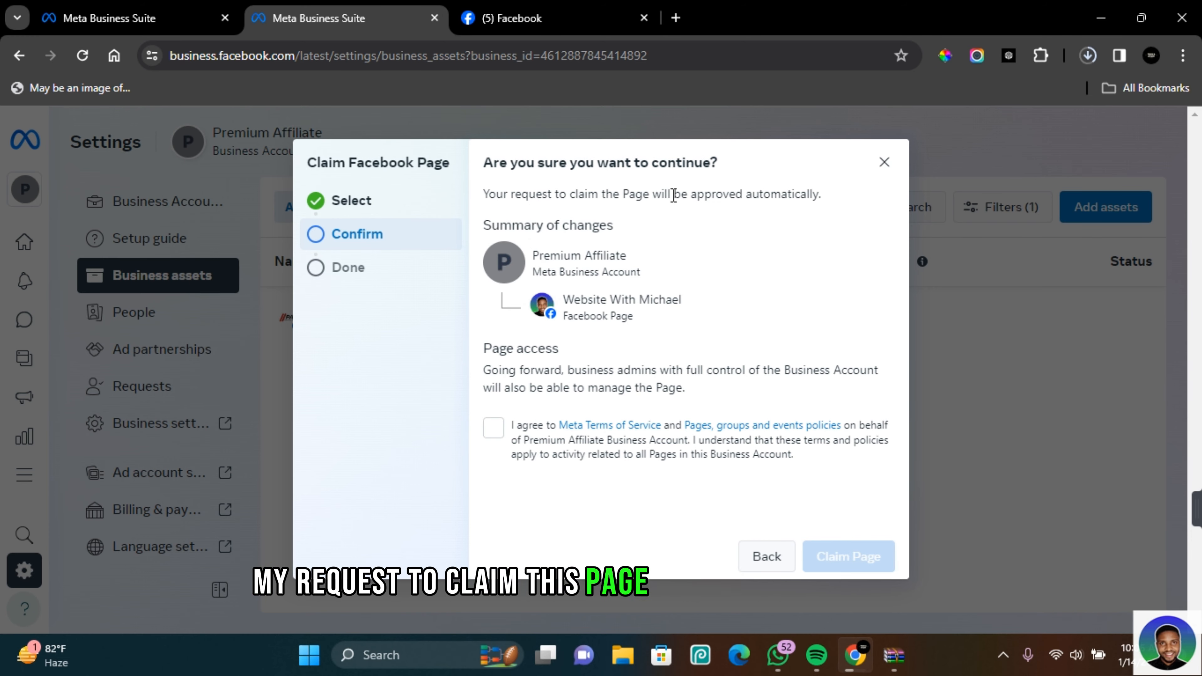
{"action": "mouse_move", "coordinate": [543, 305]}
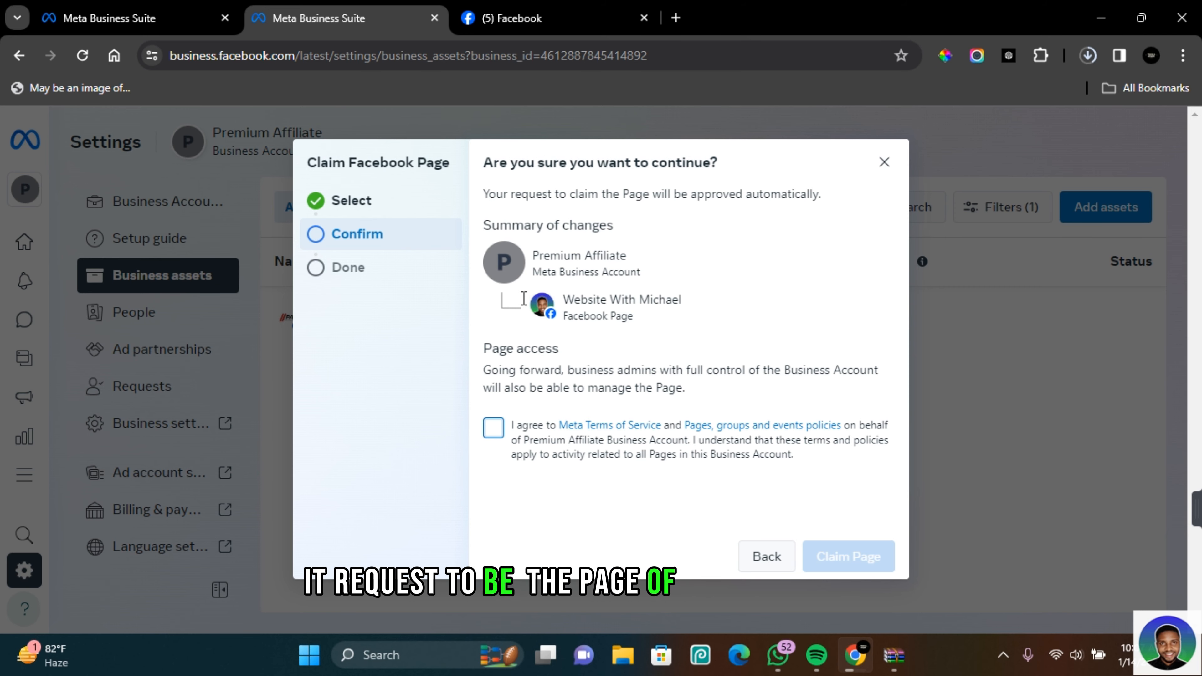
{"action": "mouse_move", "coordinate": [610, 314]}
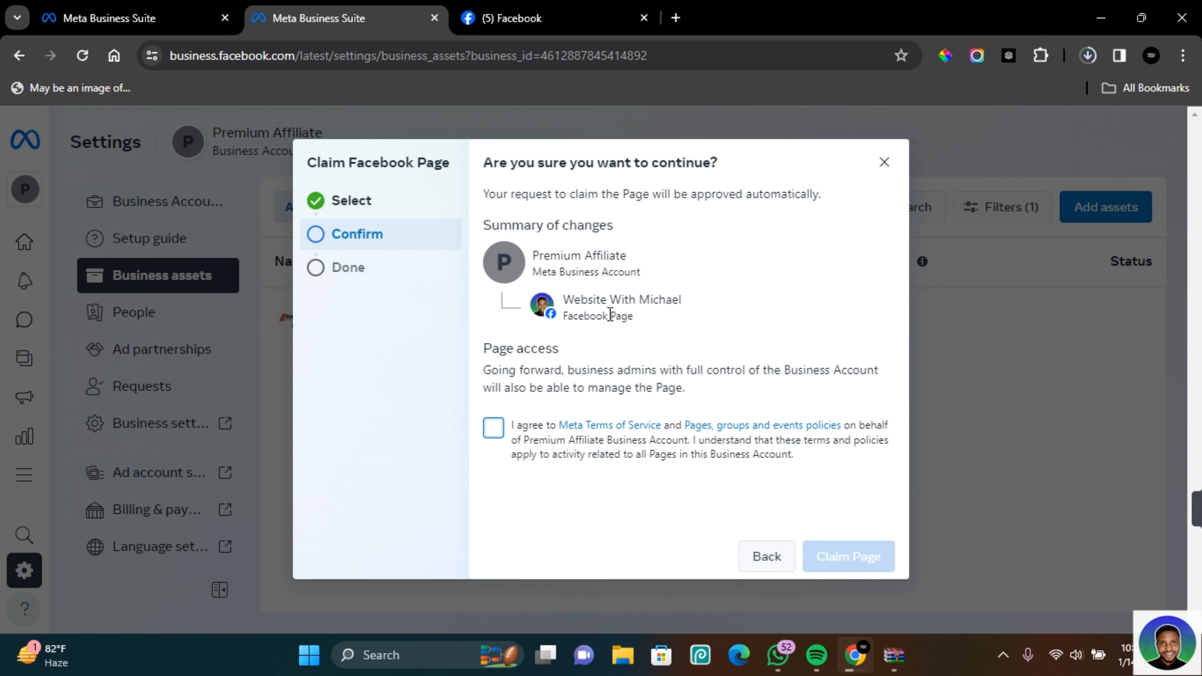
Accept Meta's terms, submit the claim for Website With Michael, and dismiss the success message
{"action": "left_click", "coordinate": [492, 428]}
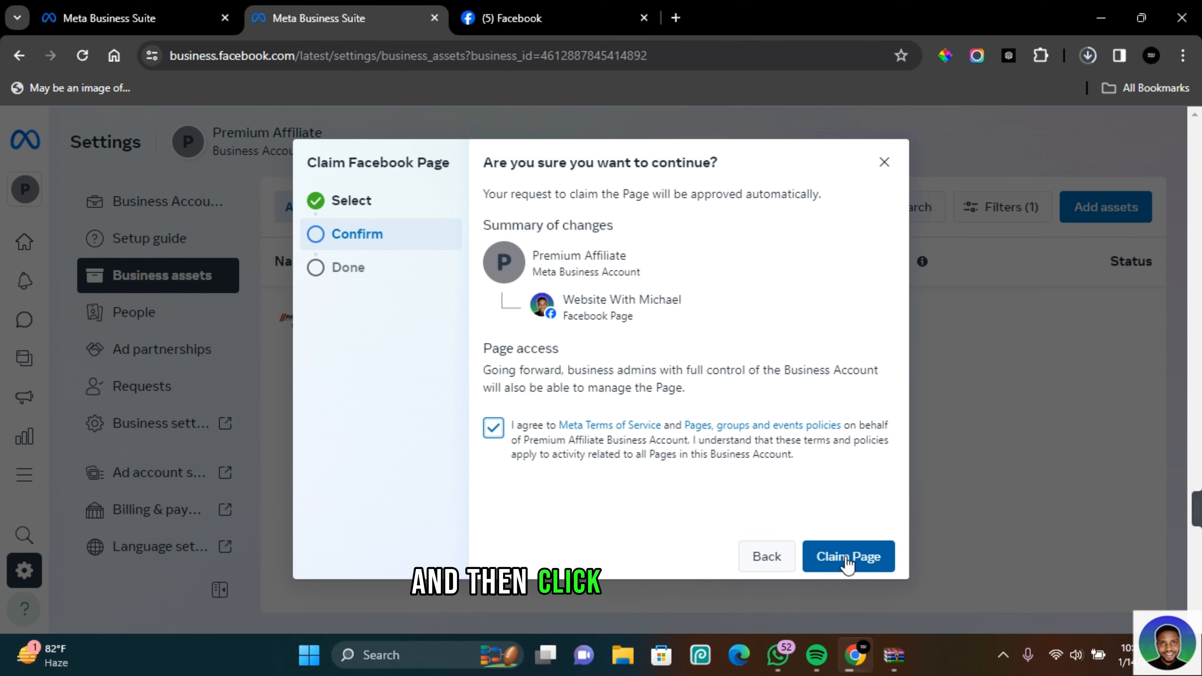
{"action": "left_click", "coordinate": [849, 557]}
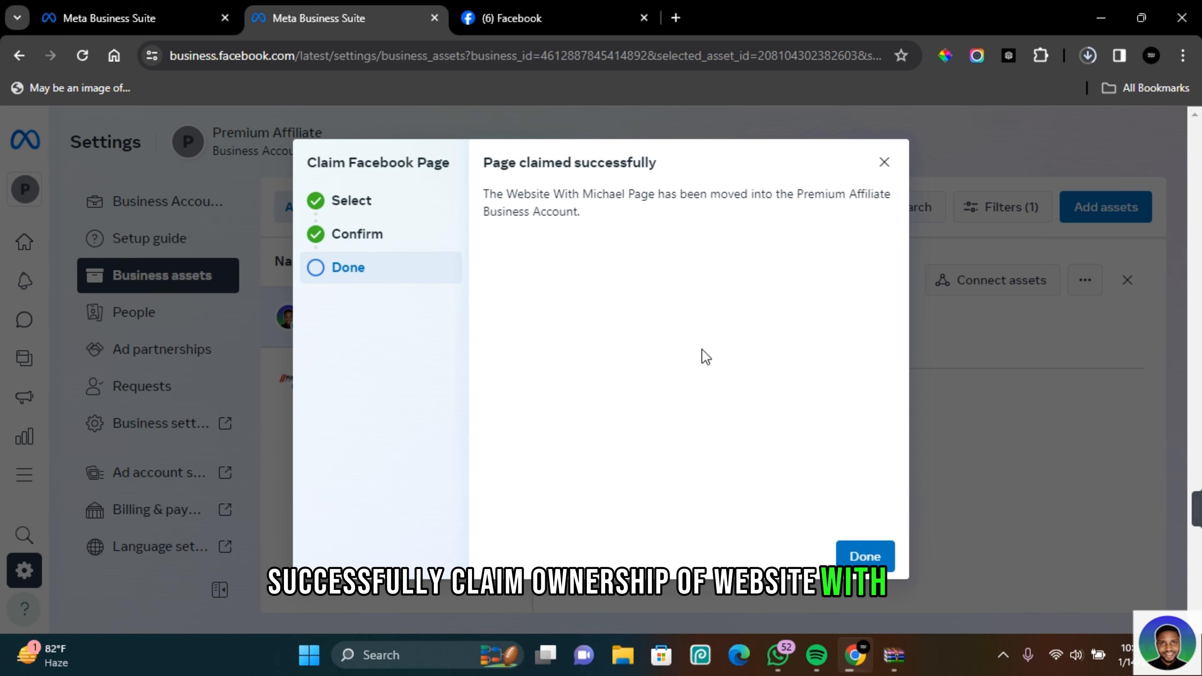
{"action": "left_click", "coordinate": [865, 556]}
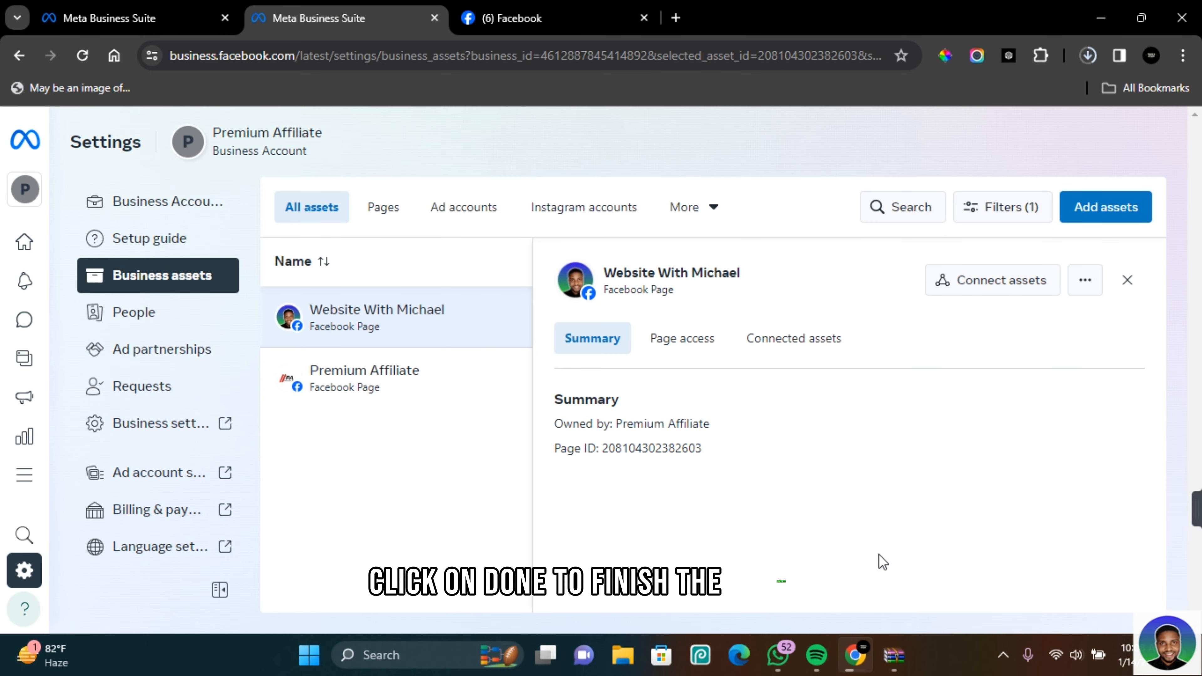
Expand the navigation and check the business accounts list for the claimed page
{"action": "left_click", "coordinate": [25, 140]}
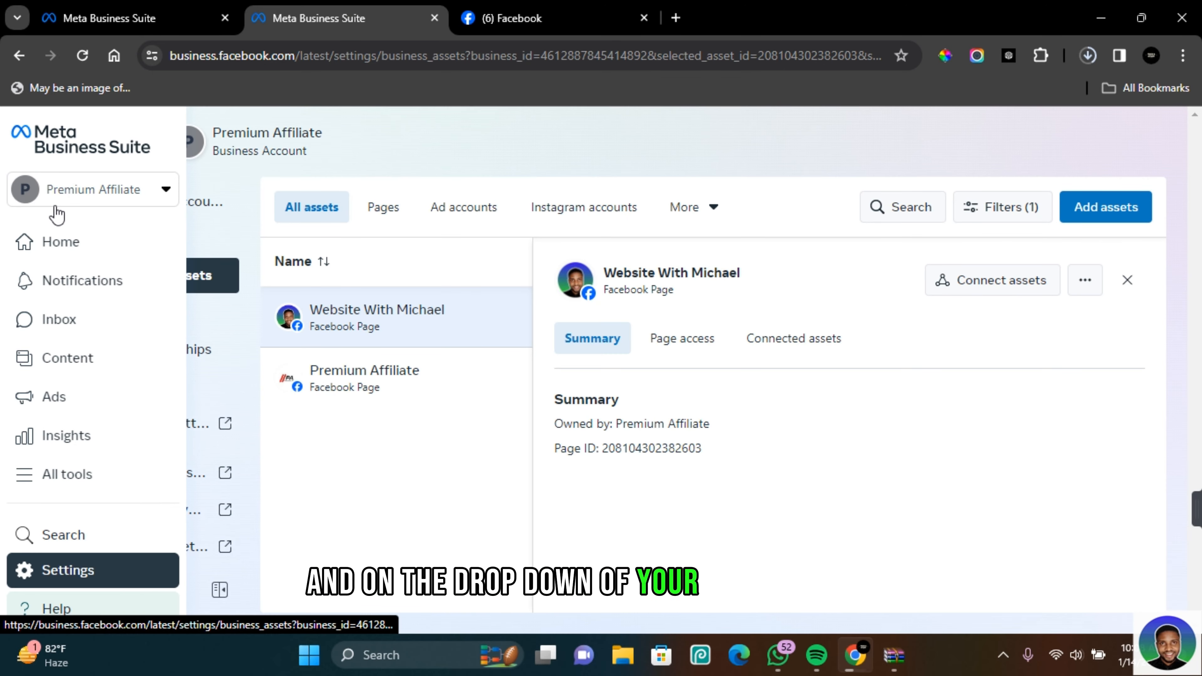
{"action": "left_click", "coordinate": [92, 189]}
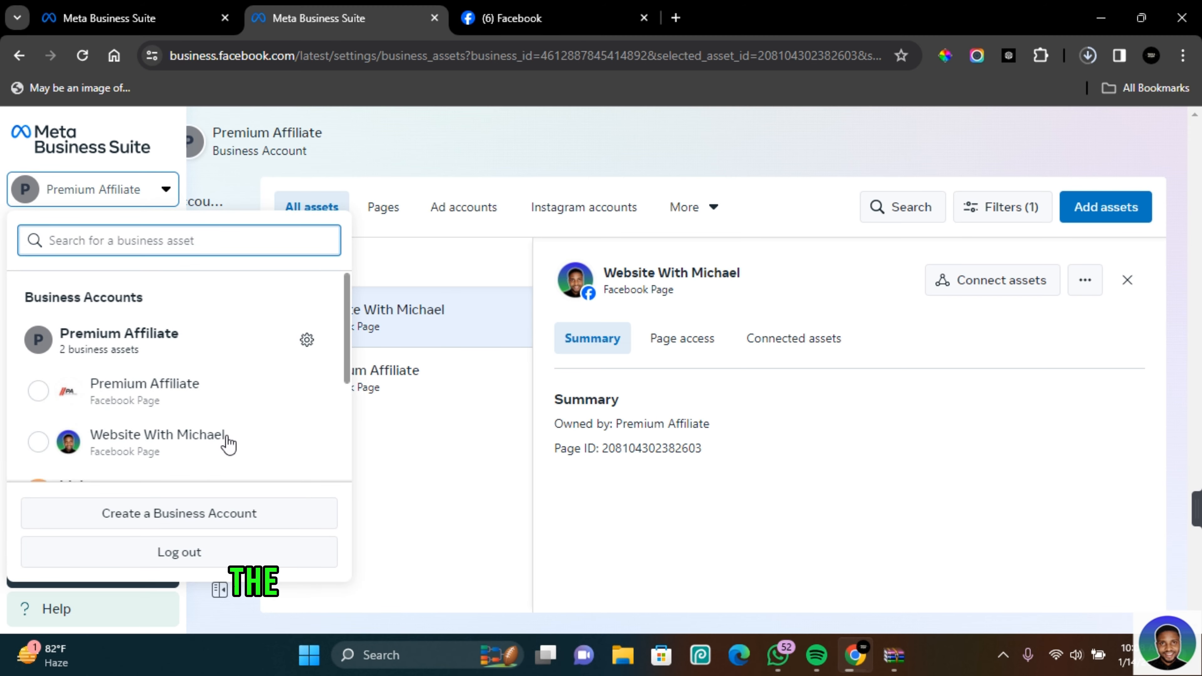